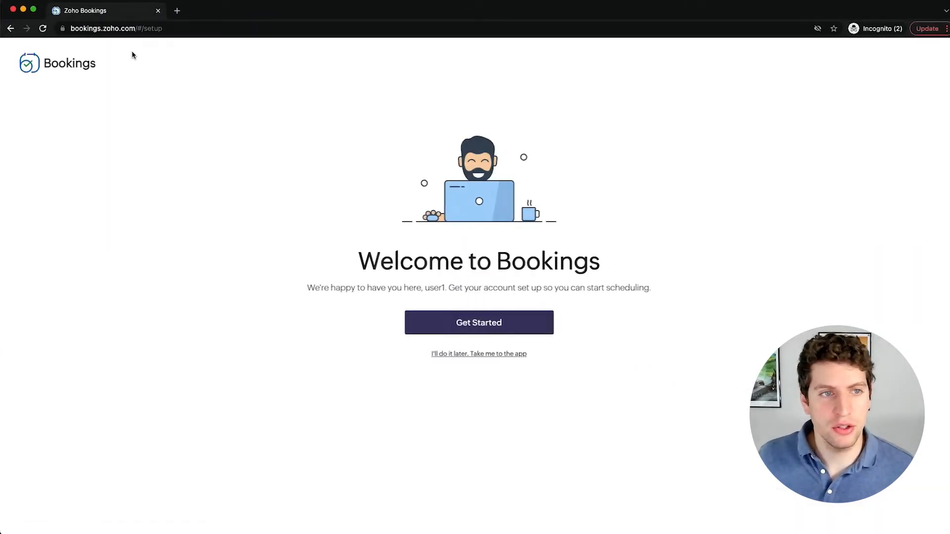
mouse_move(520, 355)
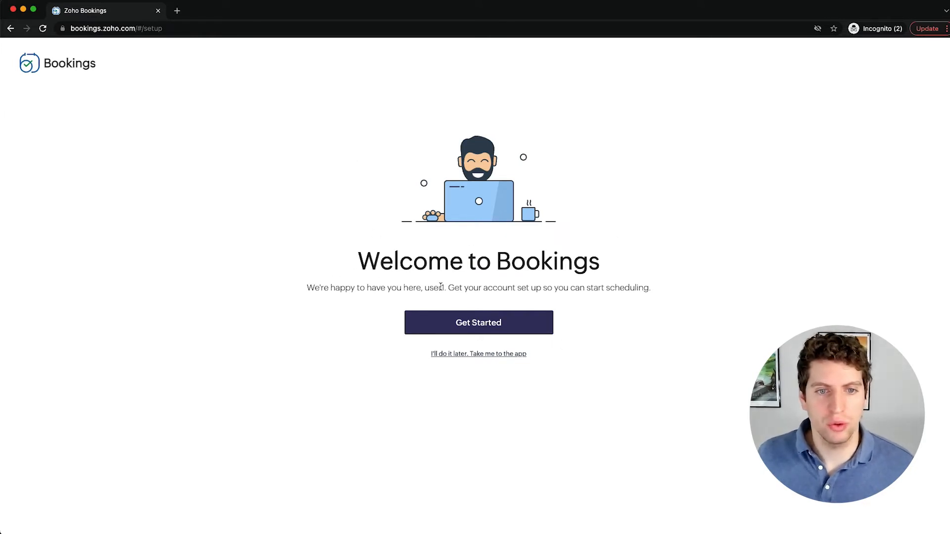
mouse_move(523, 288)
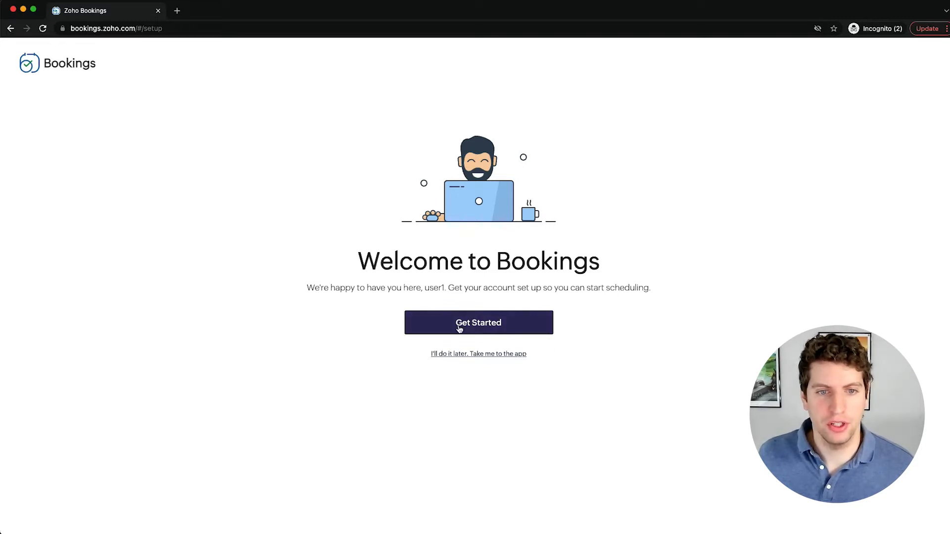
Begin setup with business name 'Clientric Demo' in the Business Consultation industry and continue.
click(478, 322)
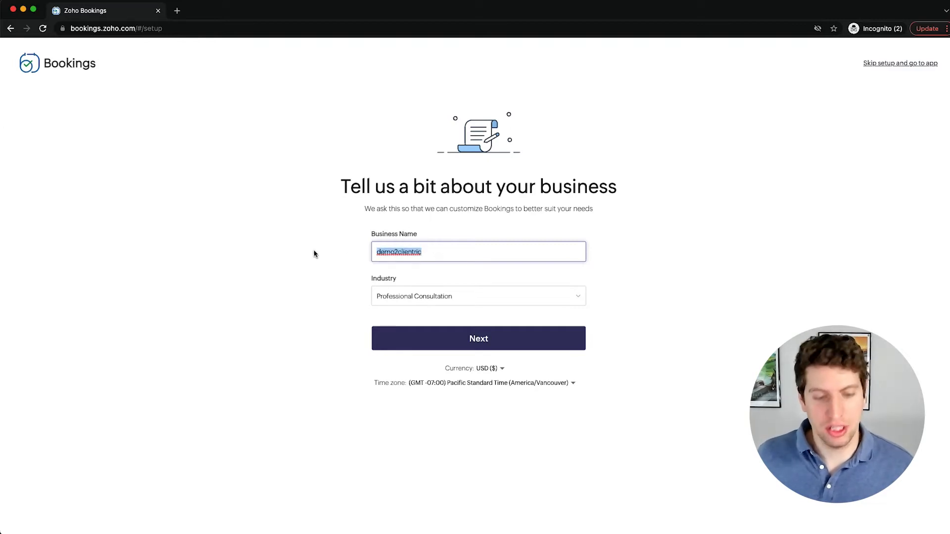
text(Demo)
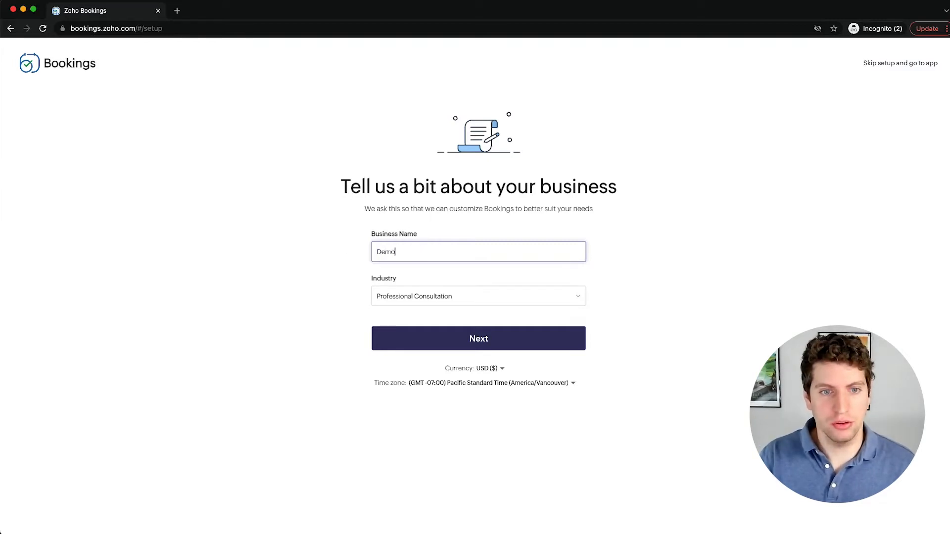
text(Clientric)
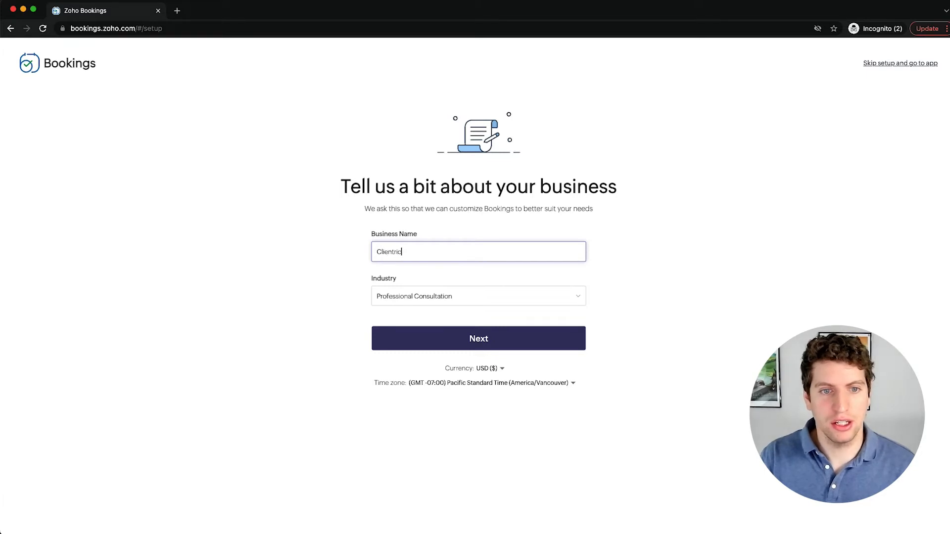
text(Demo)
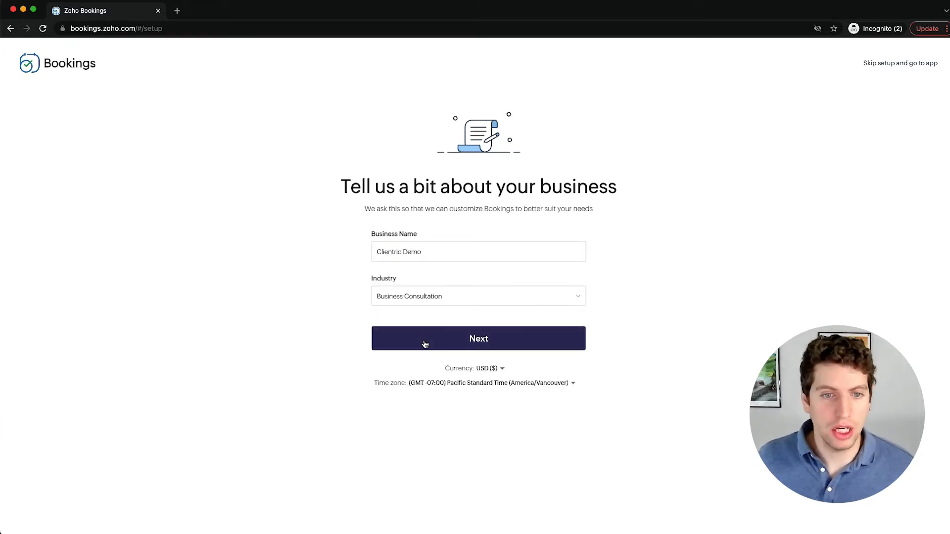
click(478, 338)
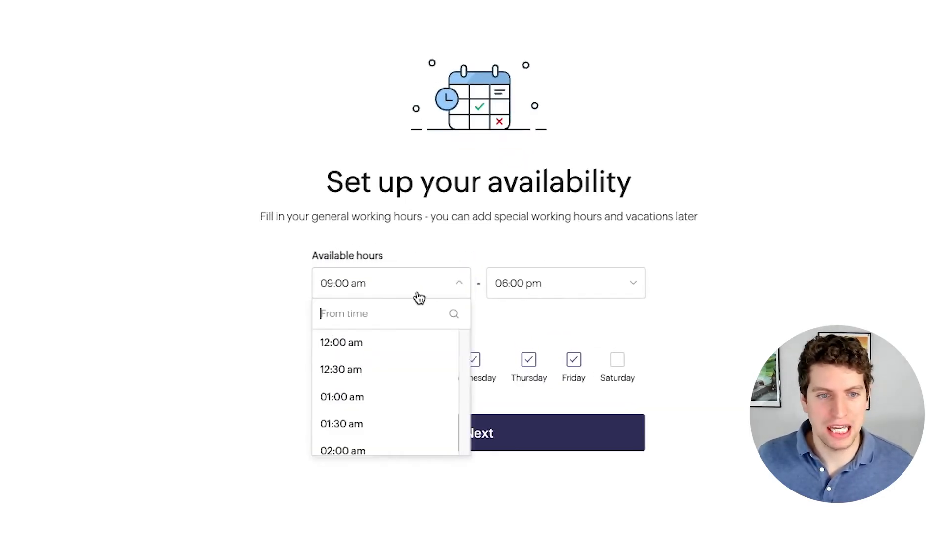
Set available hours from 10:00 am to 02:00 pm for Monday–Friday and submit the availability.
scroll(down, 3)
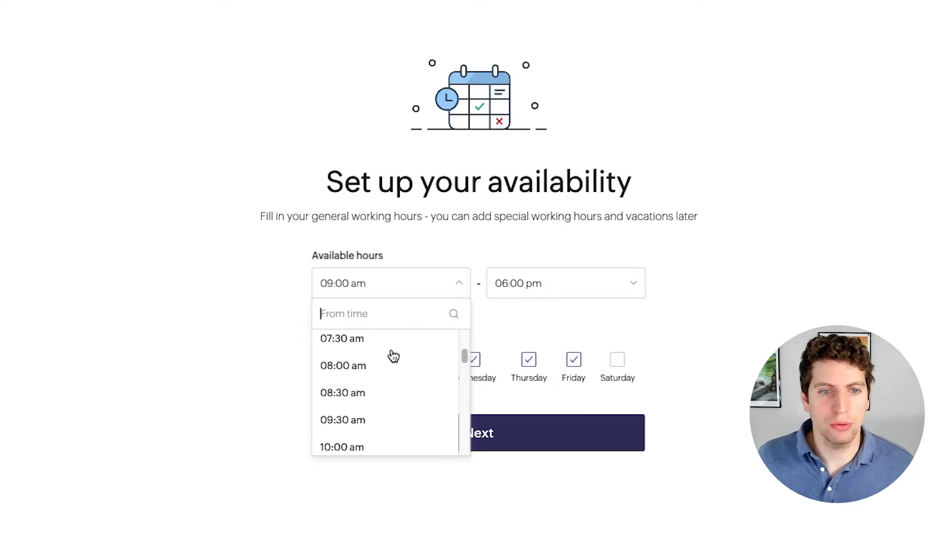
click(342, 448)
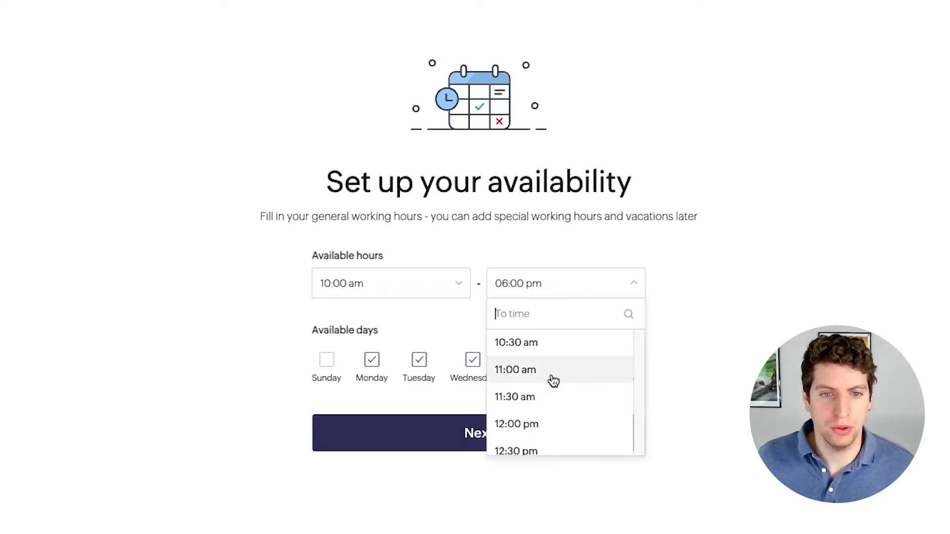
scroll(down, 3)
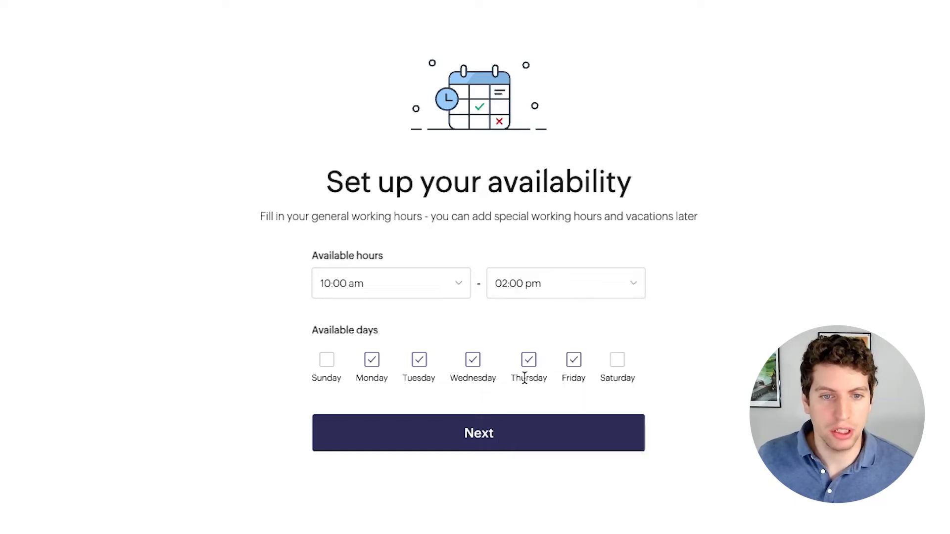
mouse_move(518, 430)
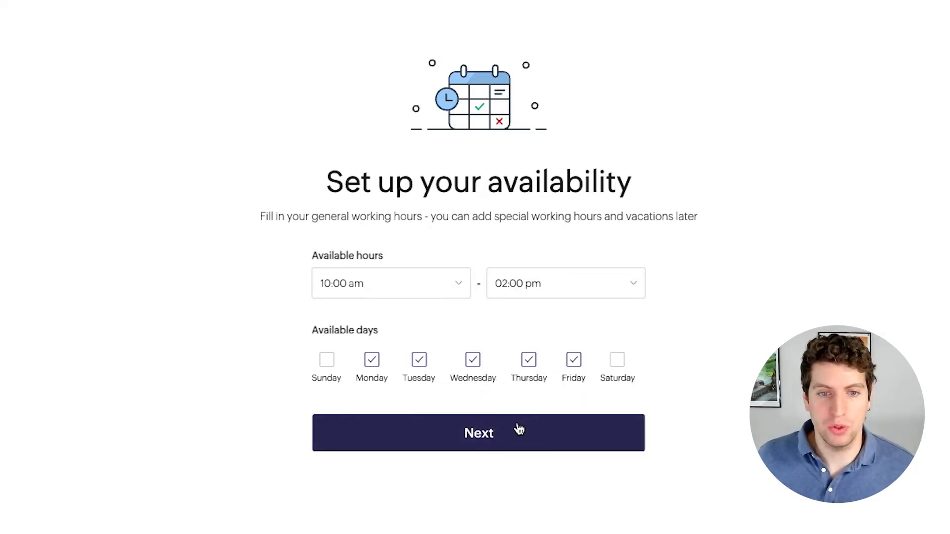
click(478, 433)
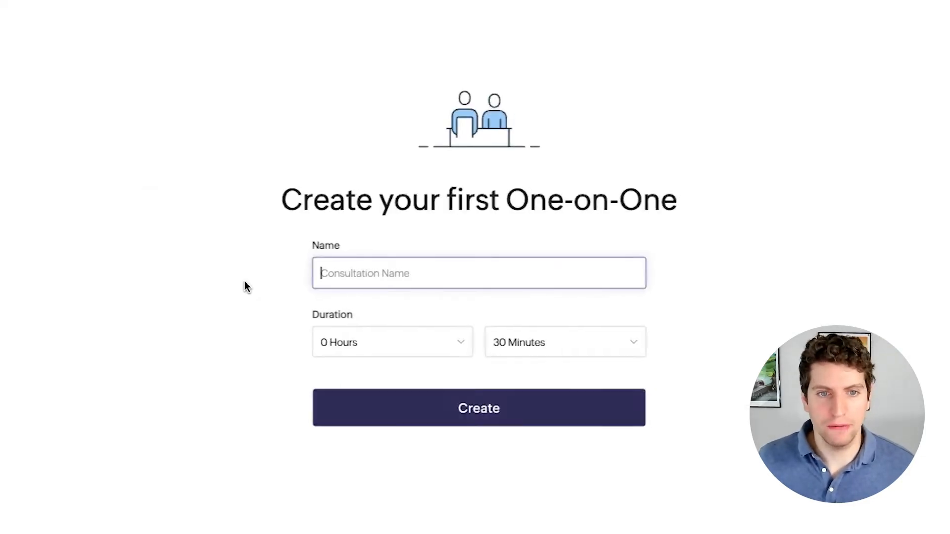
Name the one-on-one '30 min Consultation', correcting the typo, and create it with 30 minutes duration.
text(3)
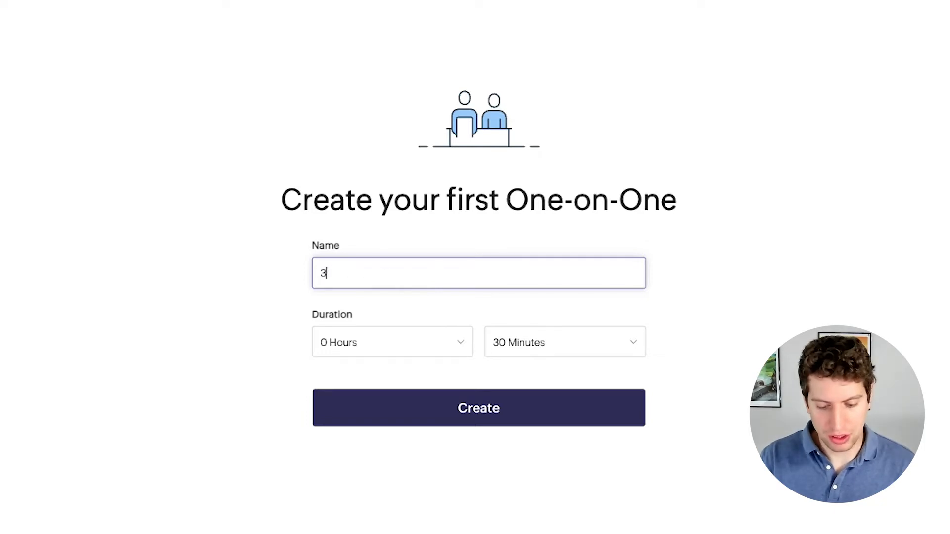
text(0 min)
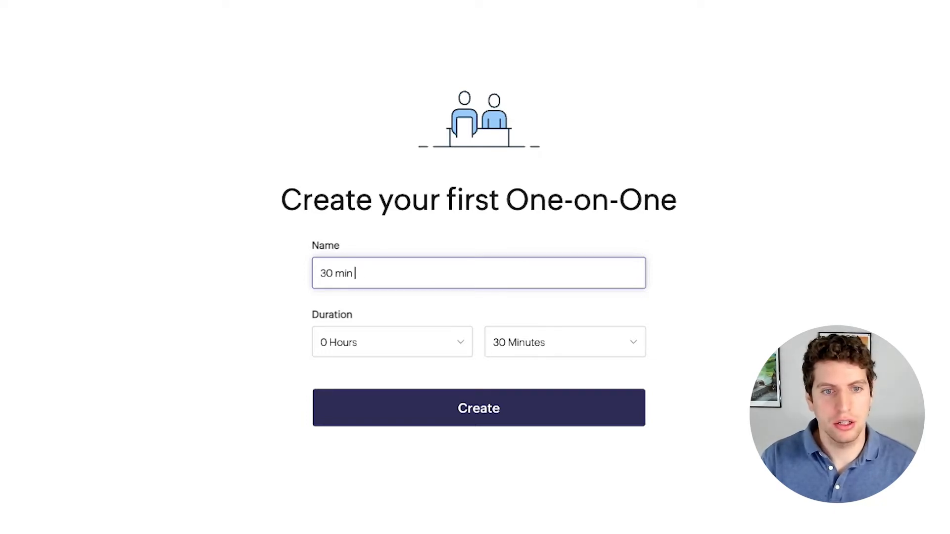
text(Consultaton)
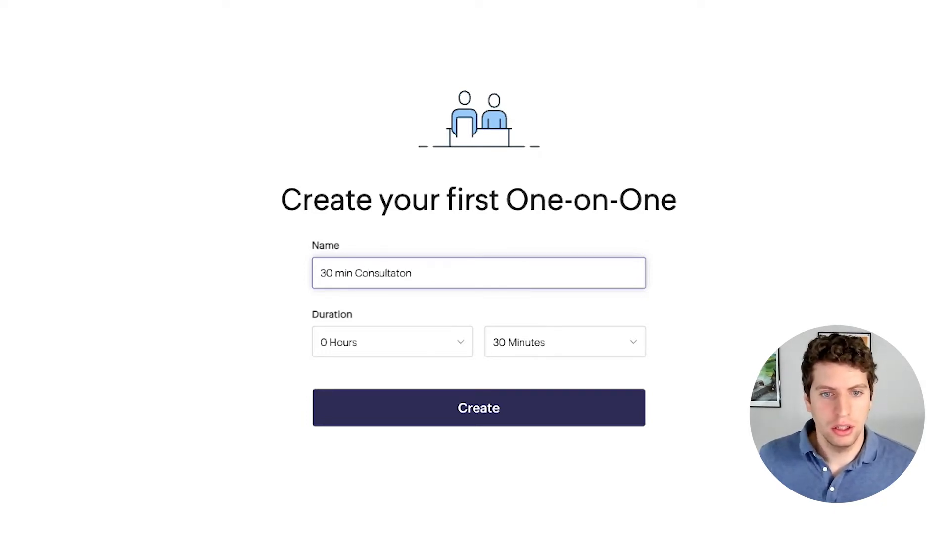
key(Backspace)
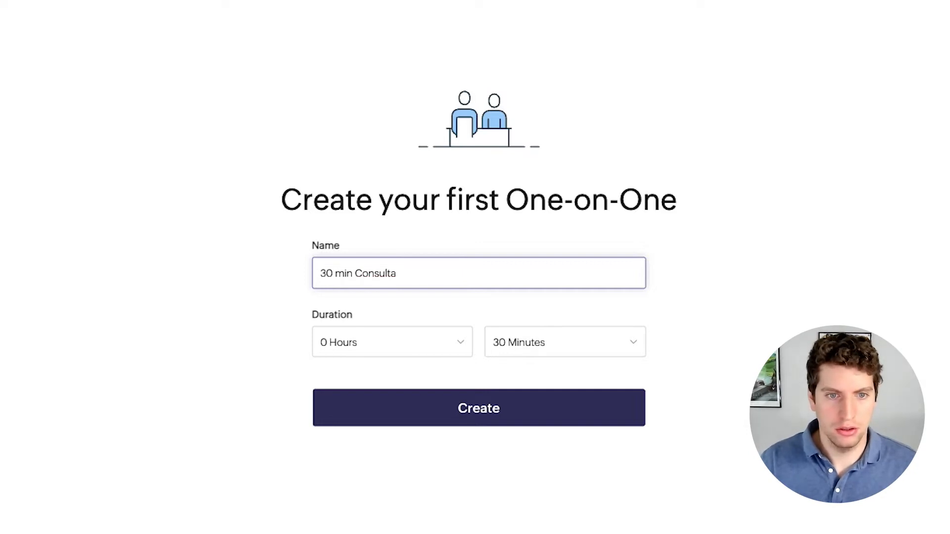
text(tion)
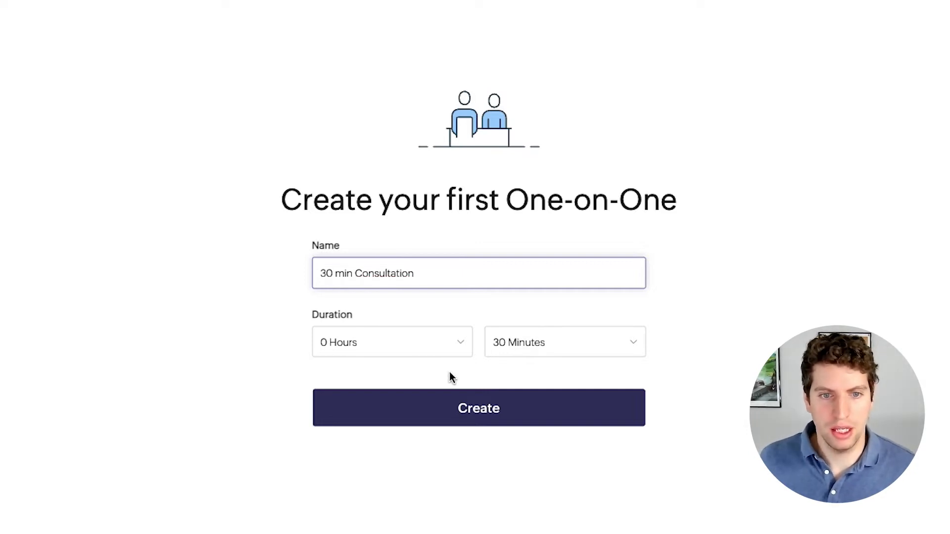
click(478, 408)
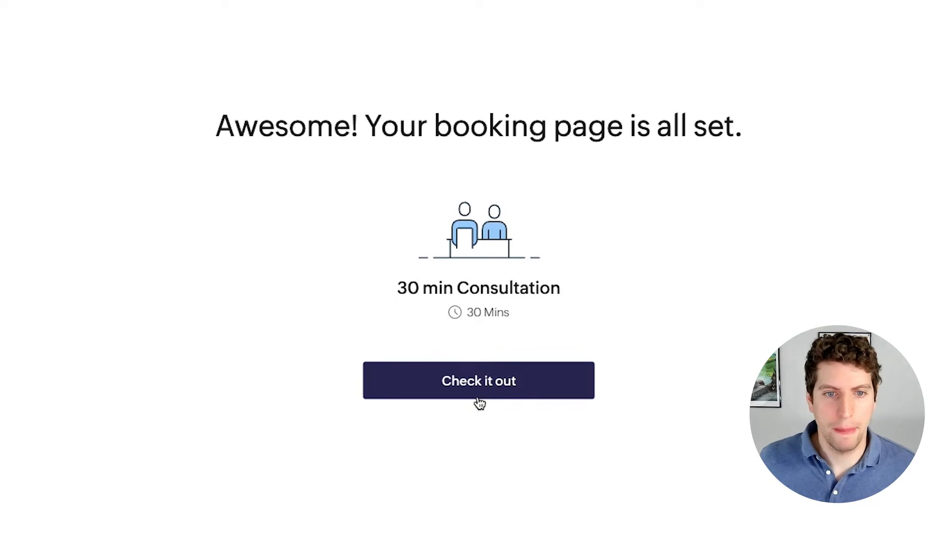
Check out the new bookings account and decline the guided tour to explore alone.
click(479, 380)
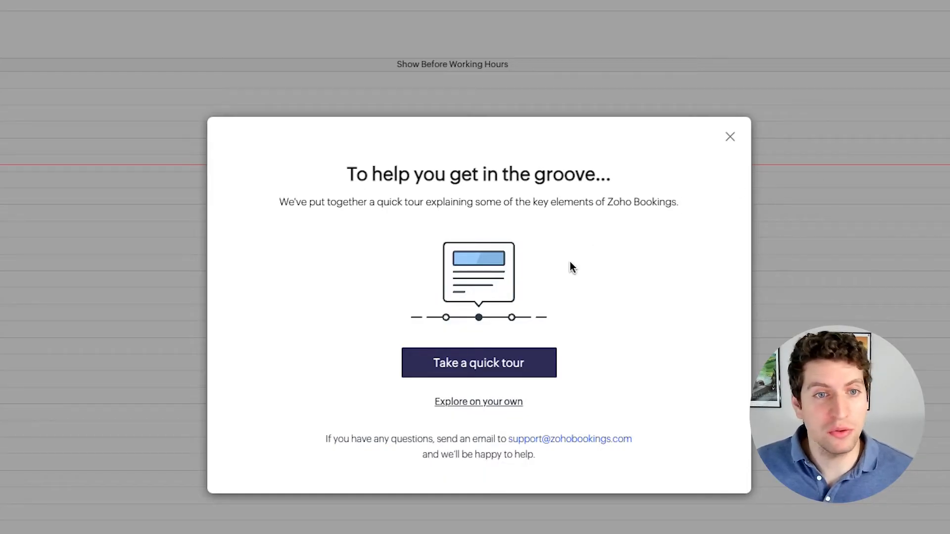
mouse_move(552, 162)
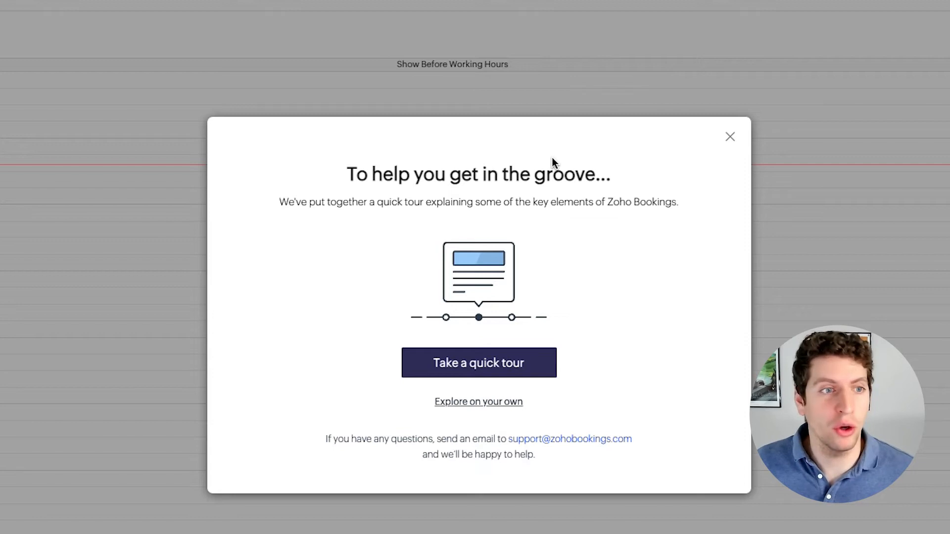
mouse_move(348, 180)
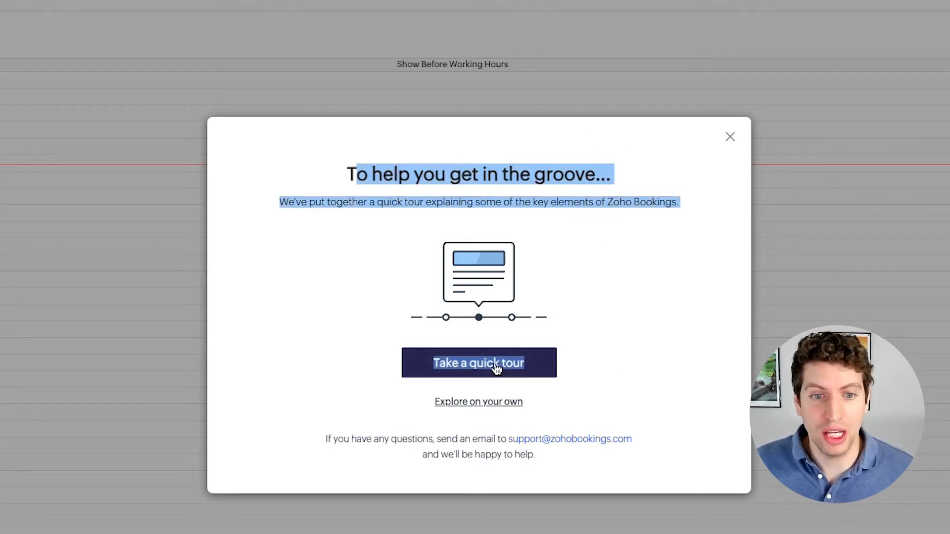
mouse_move(483, 395)
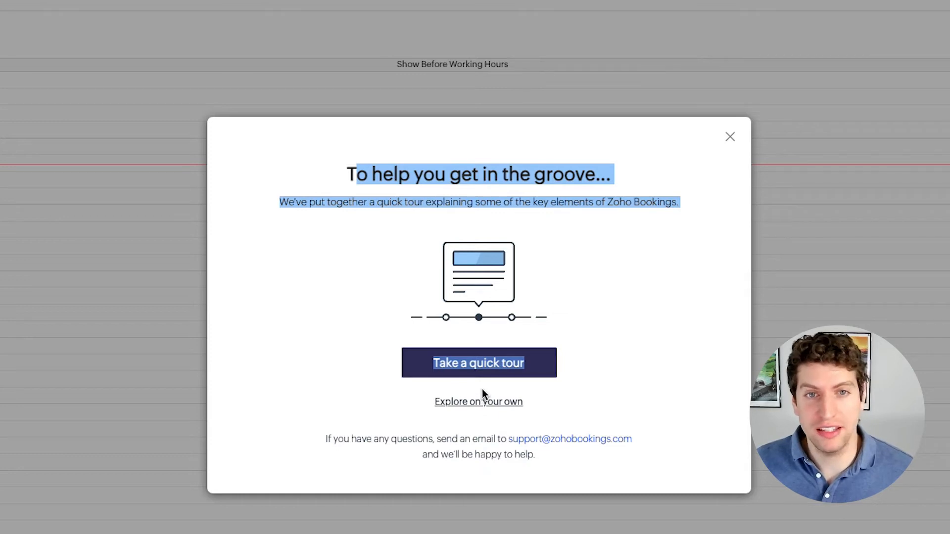
mouse_move(478, 402)
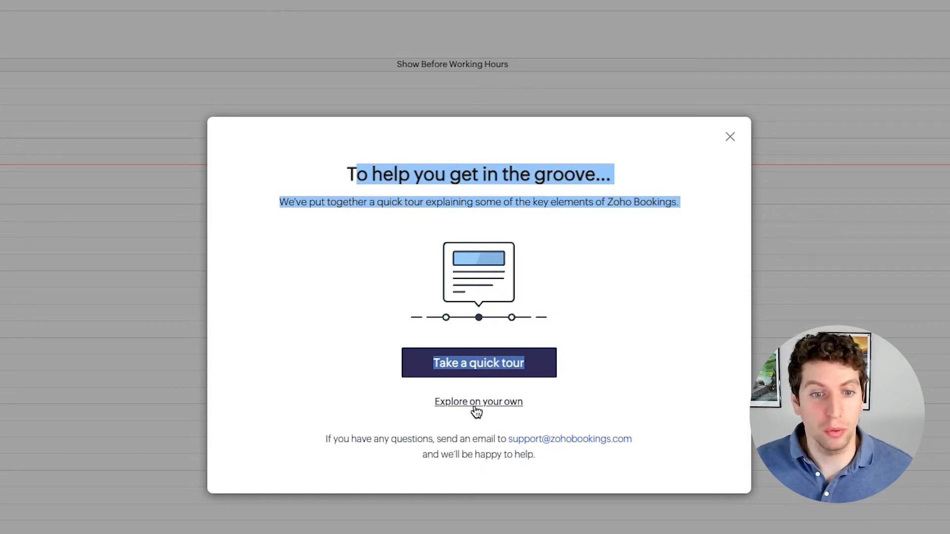
click(478, 401)
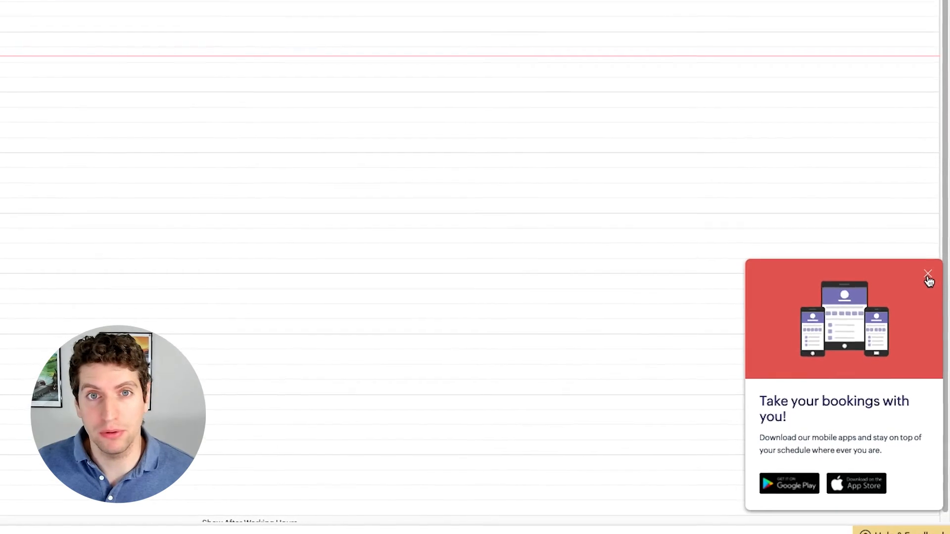
Dismiss the mobile-app promotion and switch November 2021 appointments between list, month and calendar views.
scroll(down, 3)
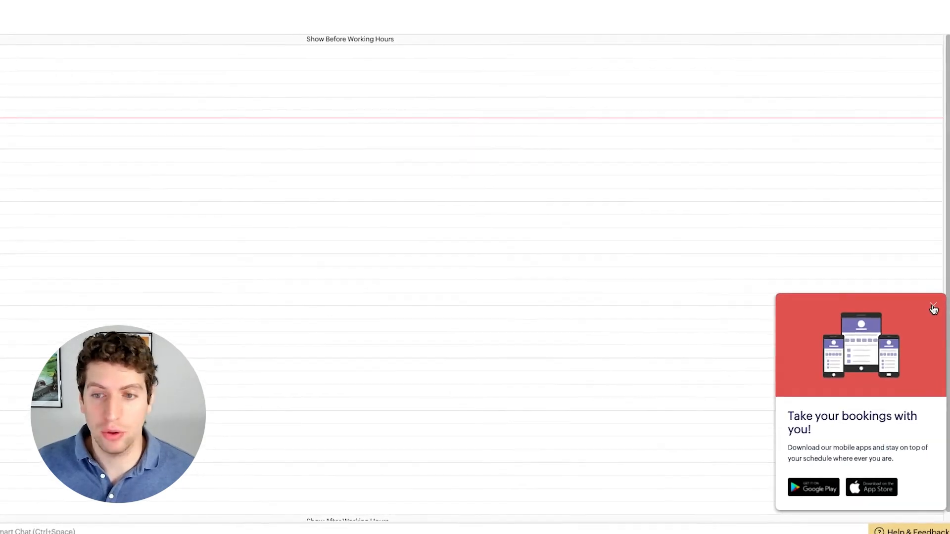
scroll(up, 3)
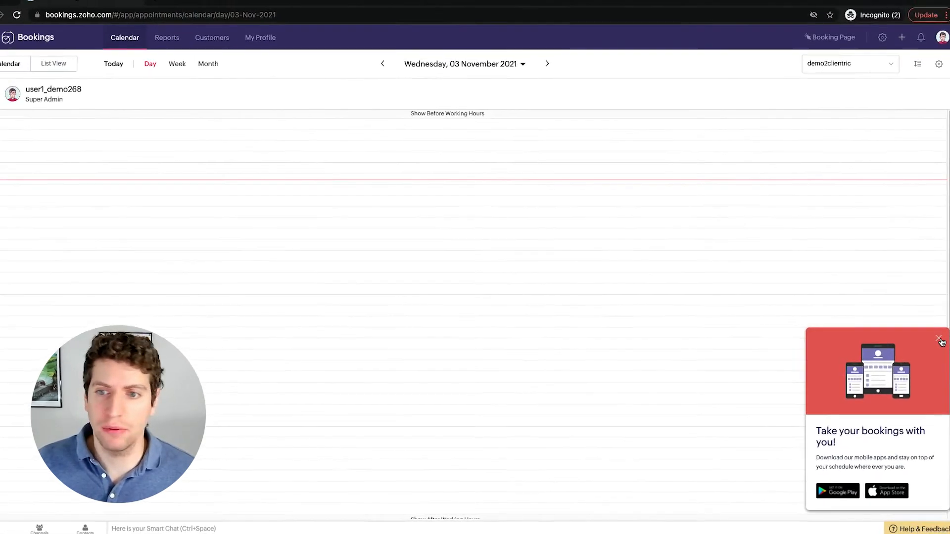
click(939, 339)
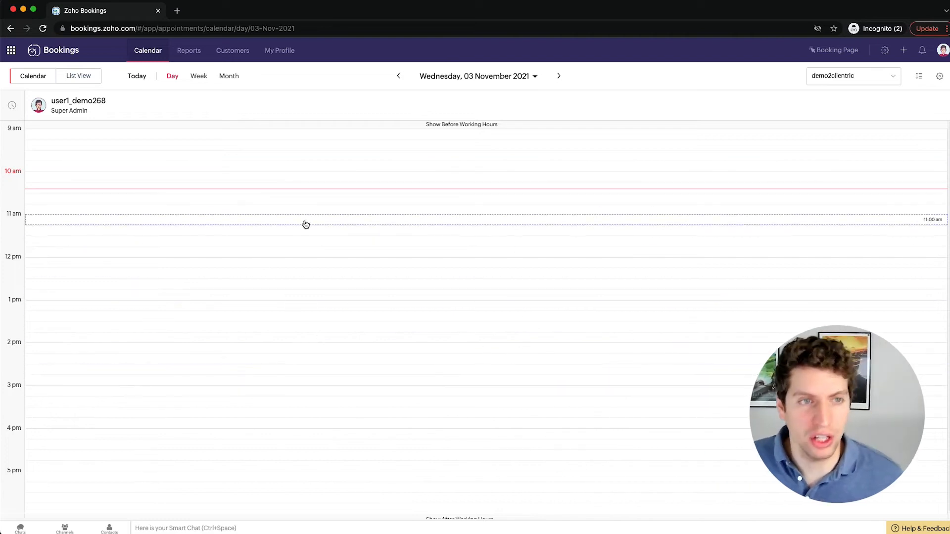
mouse_move(97, 101)
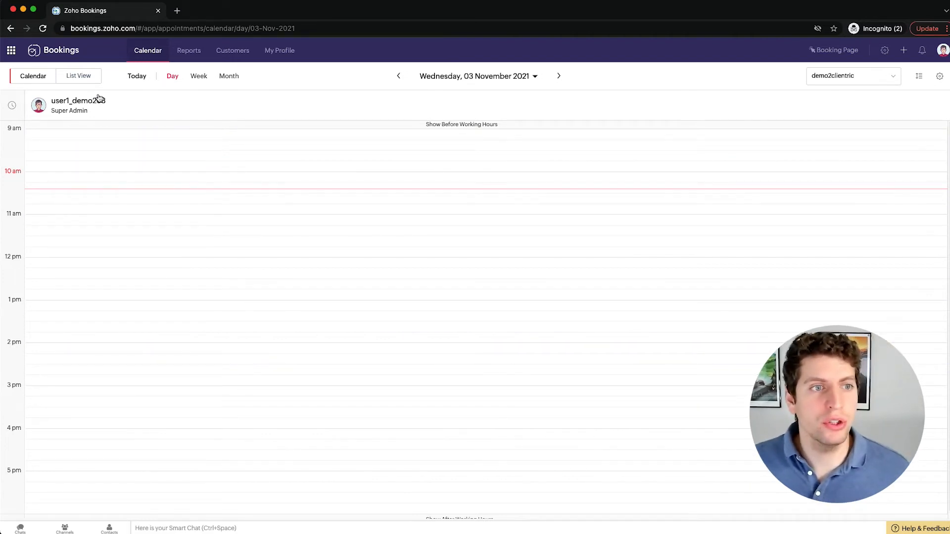
click(77, 76)
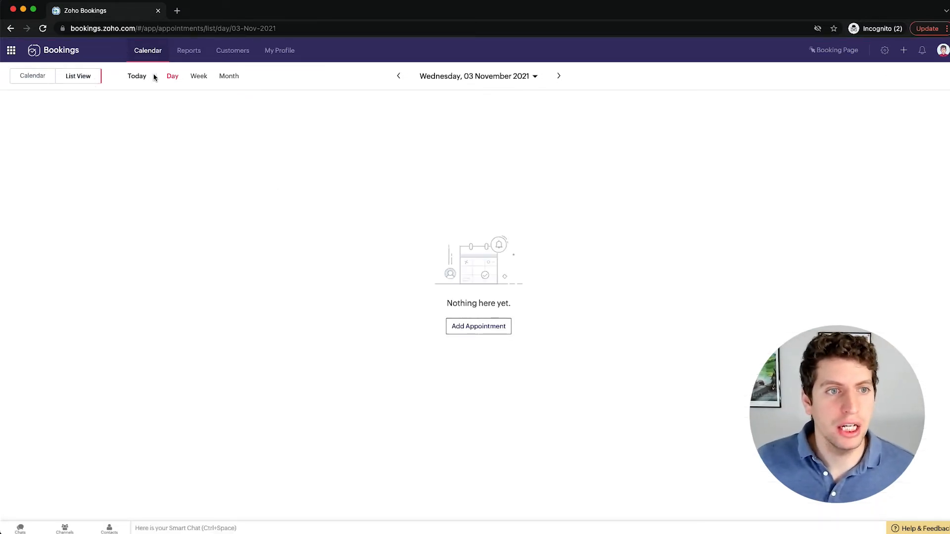
click(229, 77)
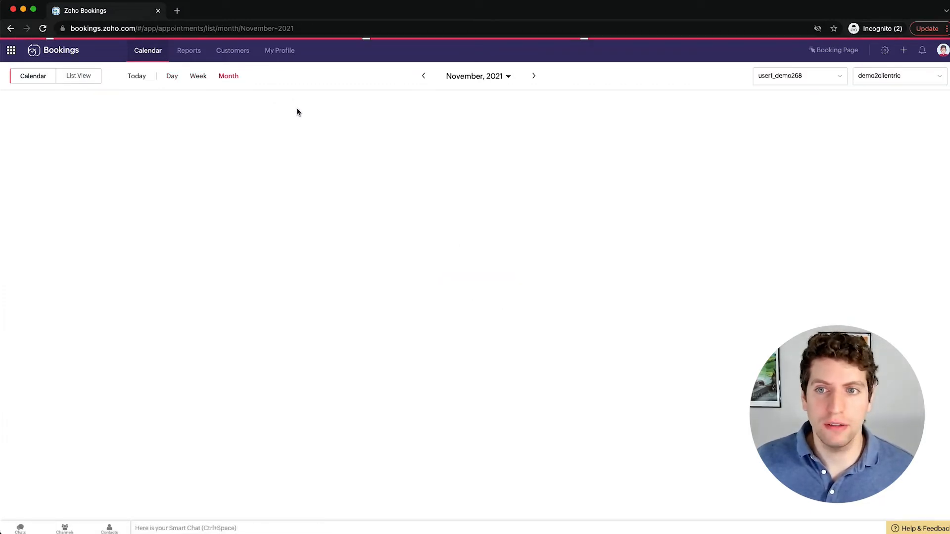
click(33, 76)
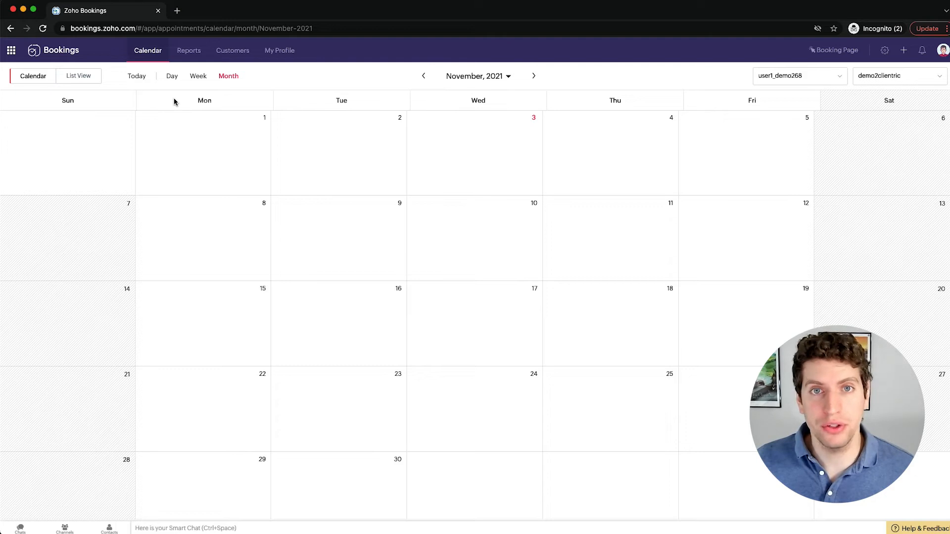
click(77, 76)
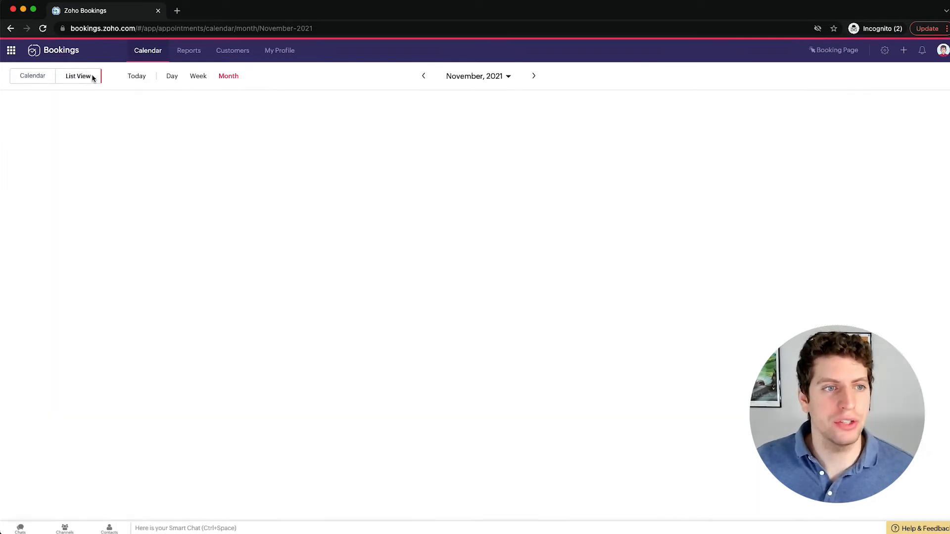
click(77, 76)
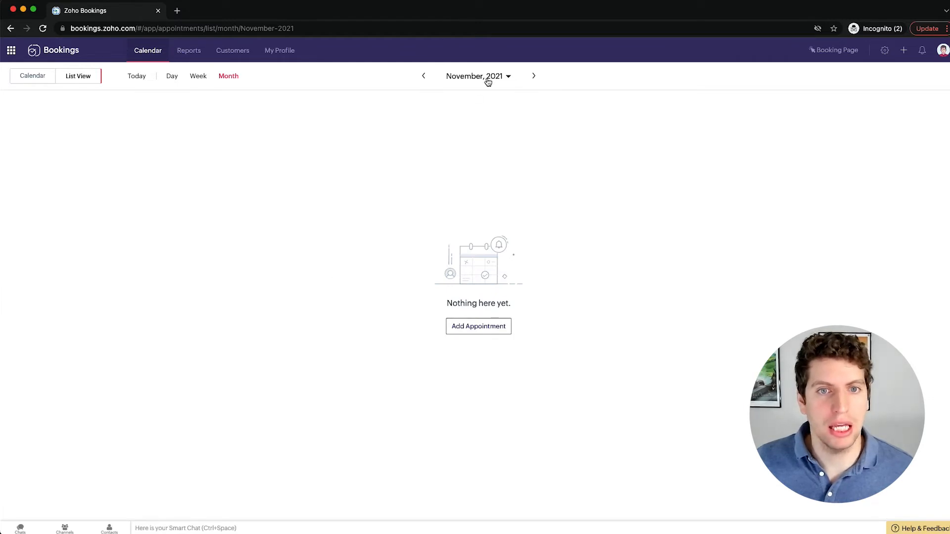
mouse_move(176, 194)
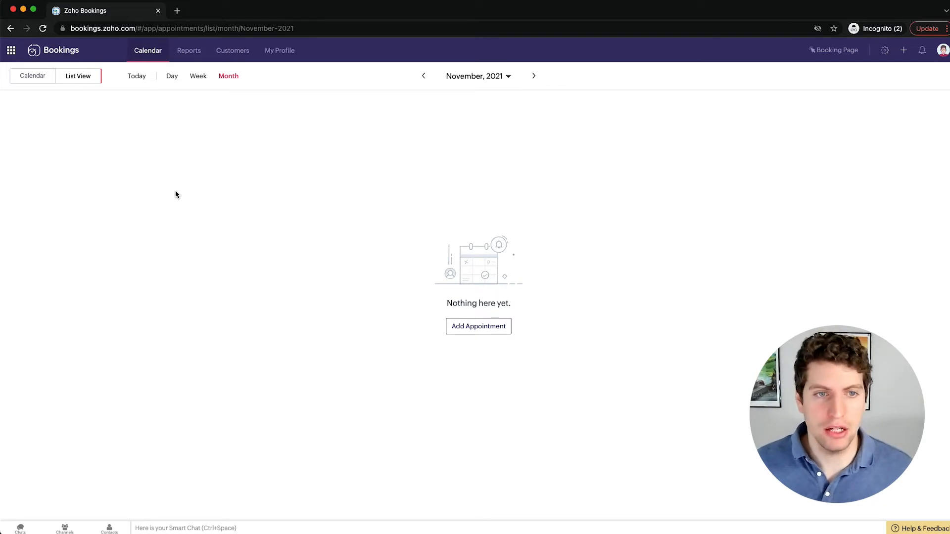
mouse_move(41, 51)
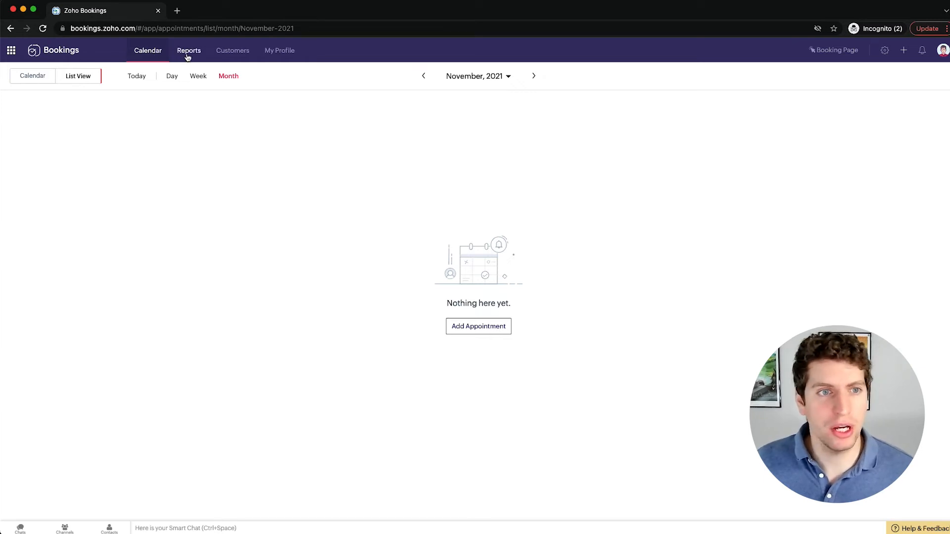
Visit the Reports welcome page, then head to the Customers list.
click(188, 51)
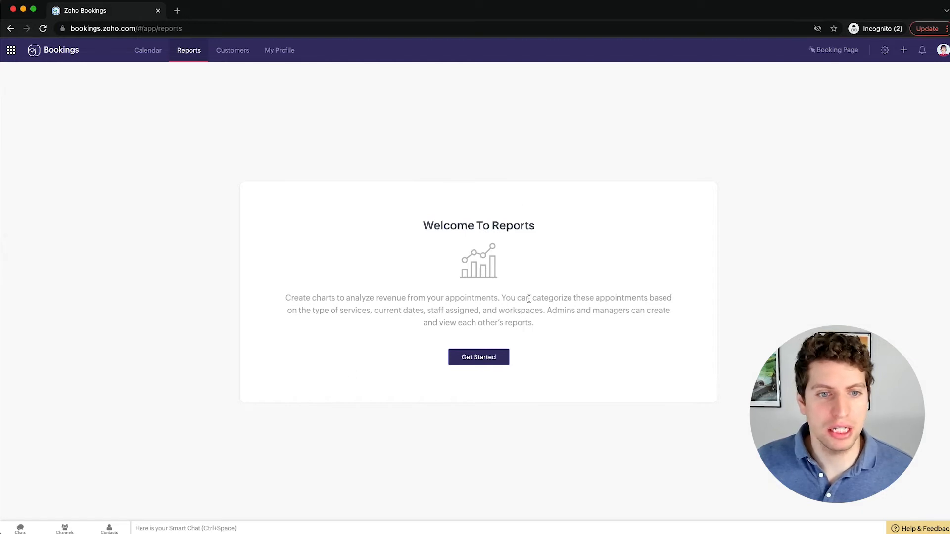
mouse_move(509, 275)
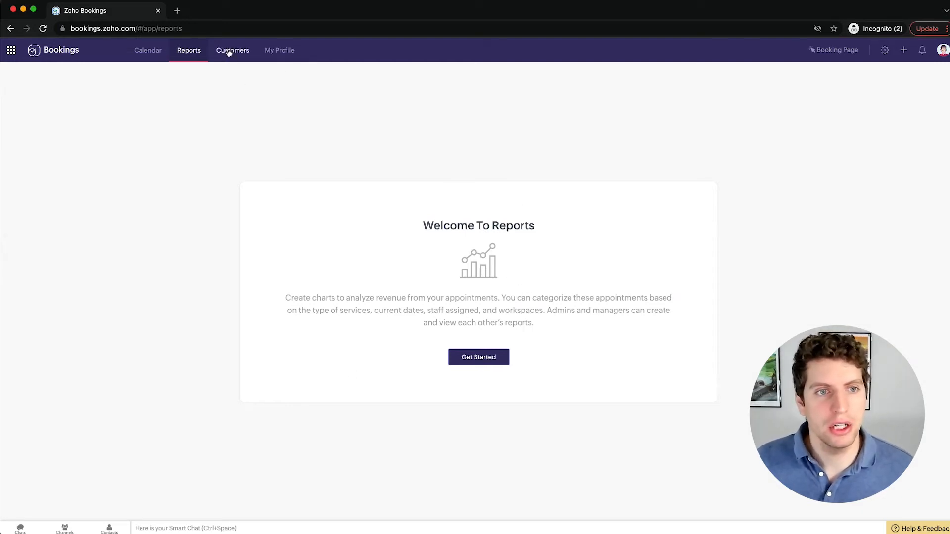
click(233, 51)
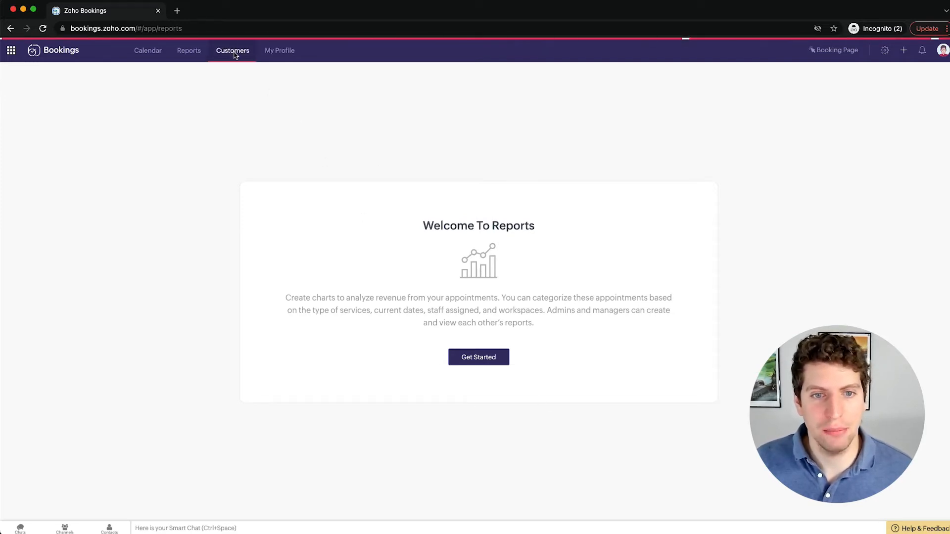
Review the empty customer counts and move on to My Profile's general information.
click(231, 50)
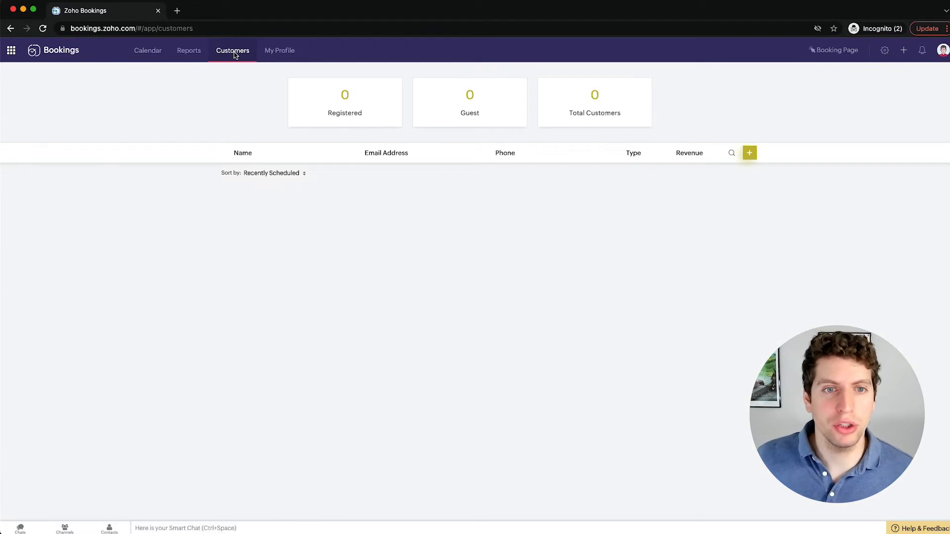
mouse_move(469, 94)
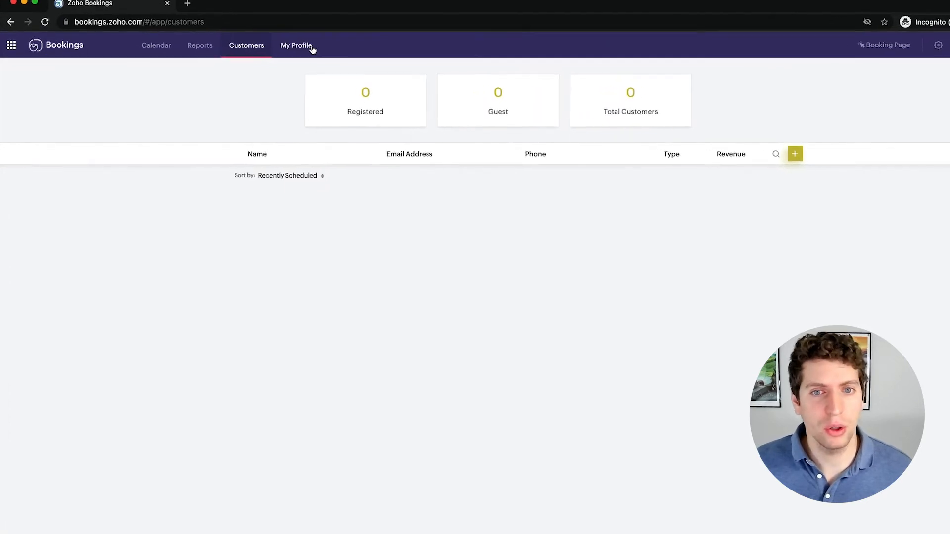
click(296, 46)
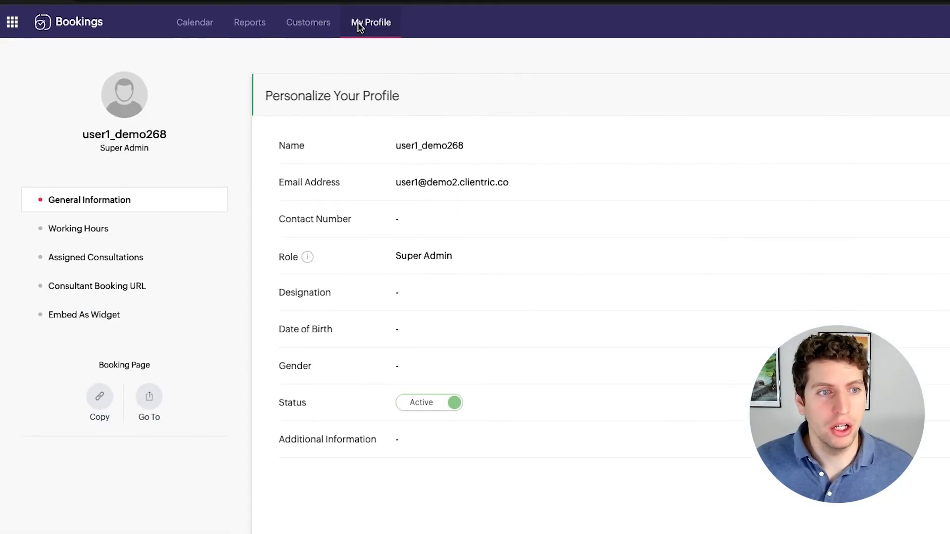
mouse_move(305, 163)
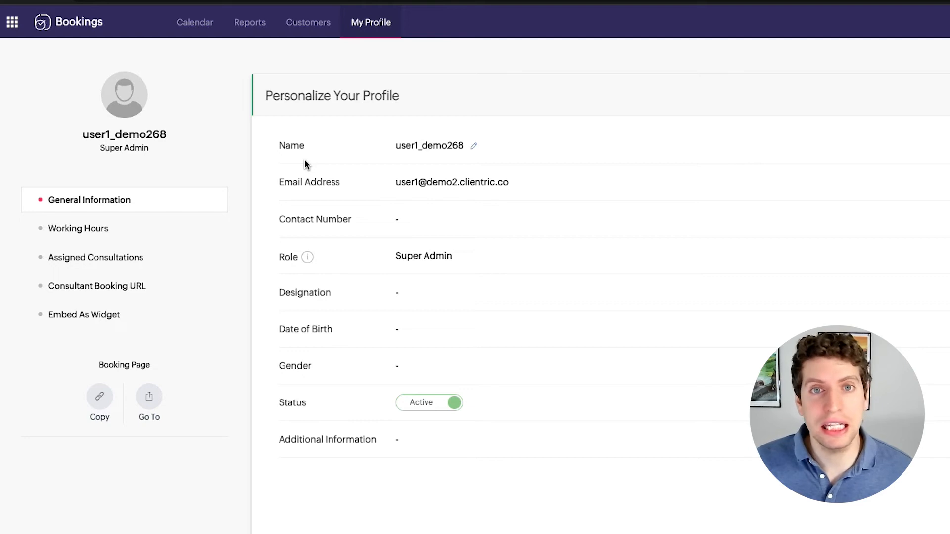
mouse_move(298, 180)
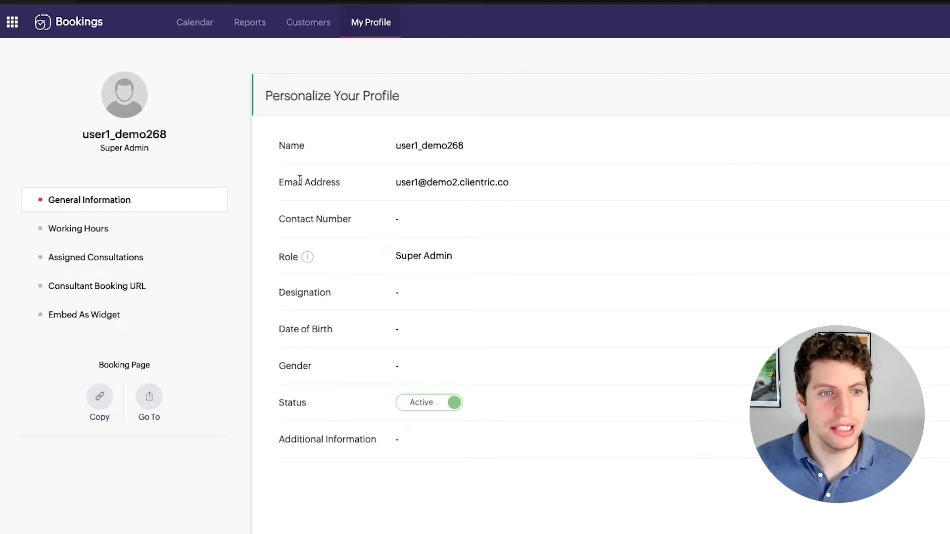
mouse_move(306, 257)
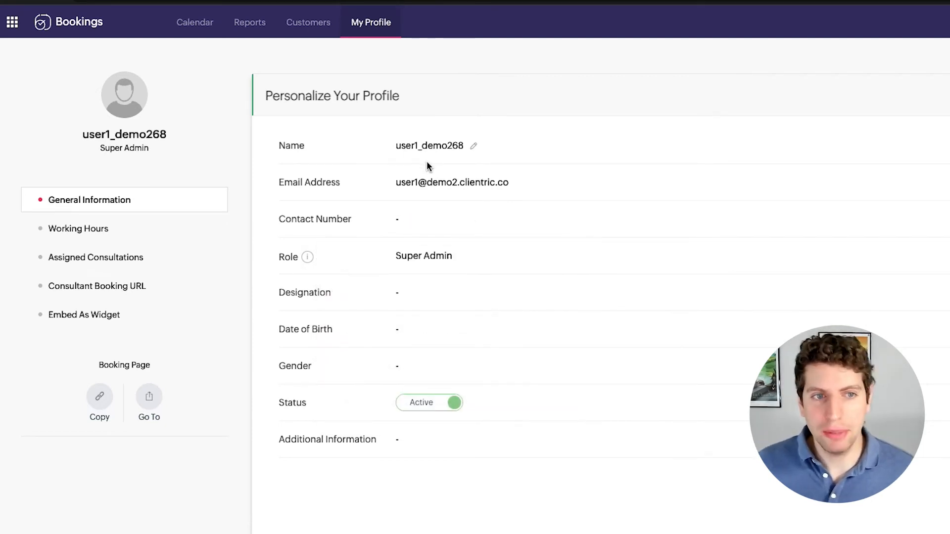
mouse_move(337, 236)
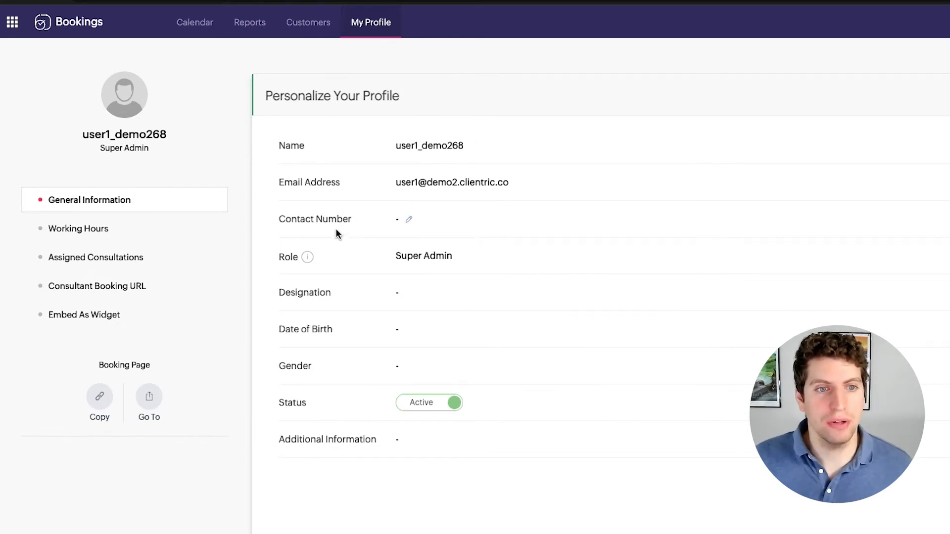
mouse_move(352, 355)
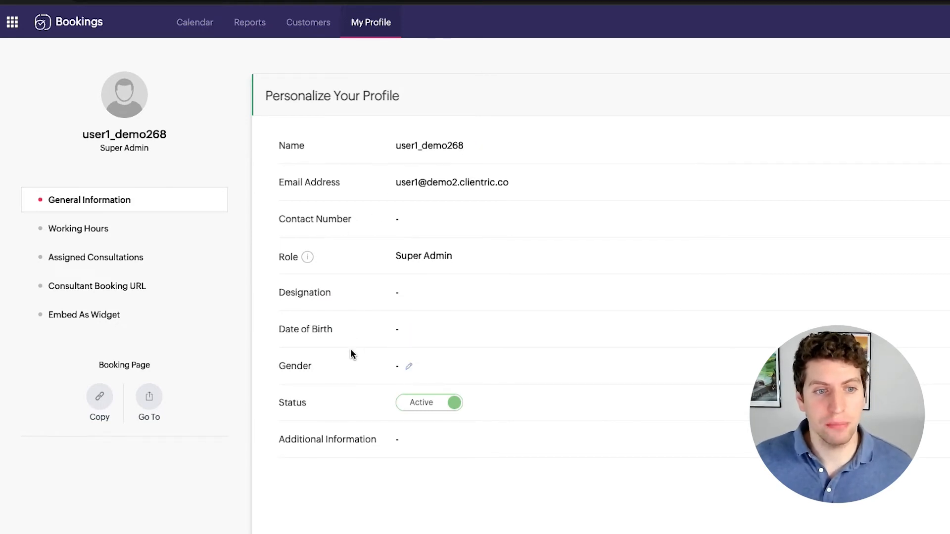
mouse_move(360, 437)
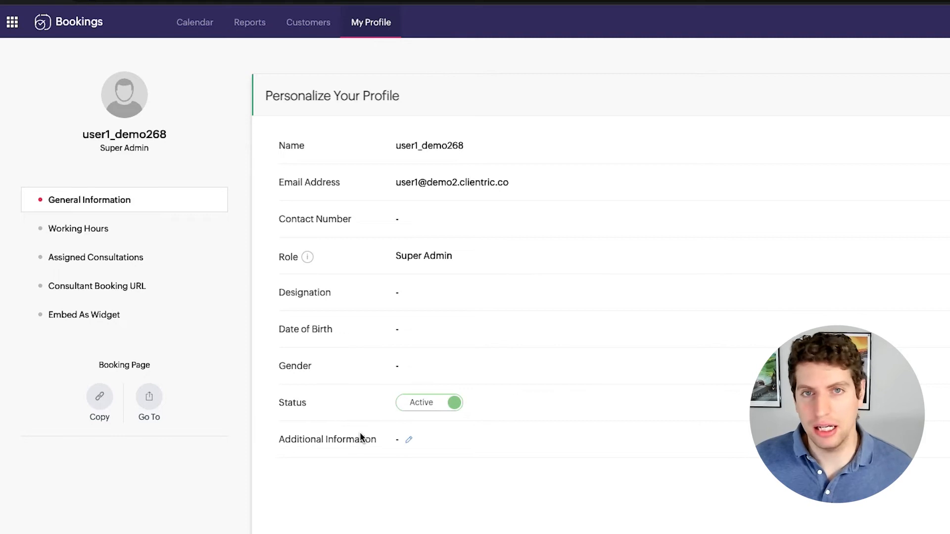
mouse_move(202, 382)
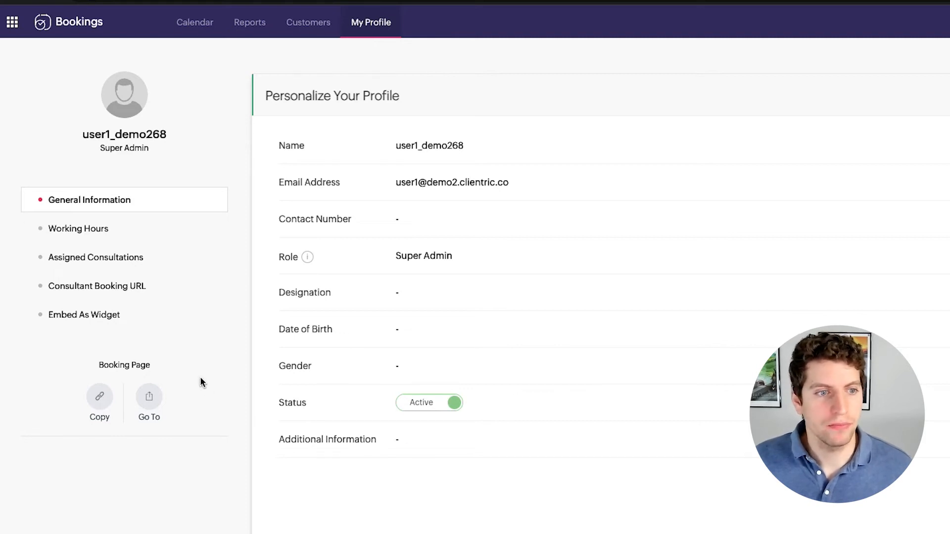
mouse_move(68, 236)
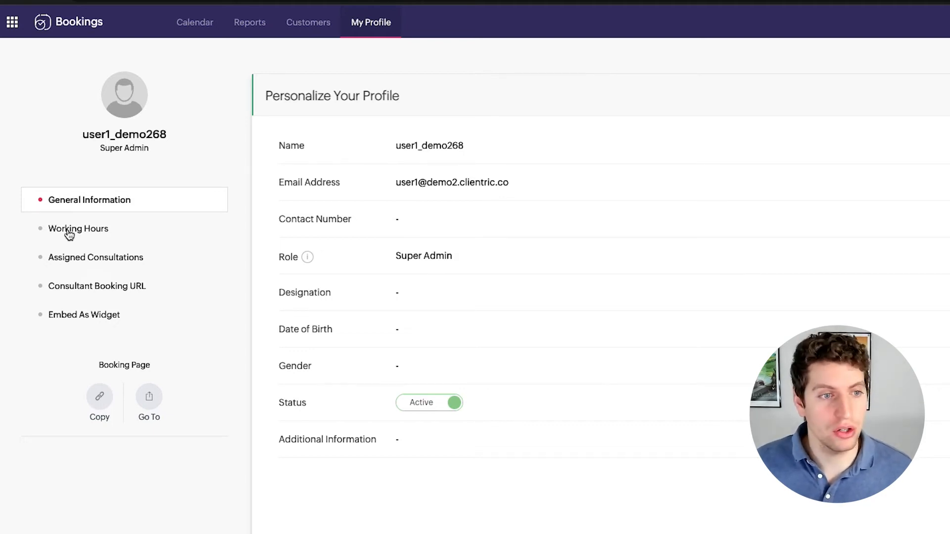
click(78, 228)
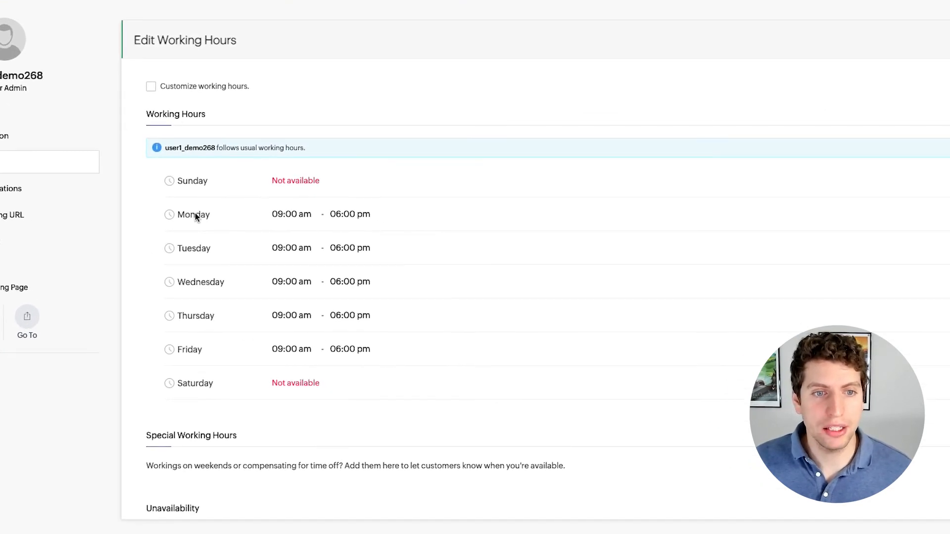
mouse_move(346, 271)
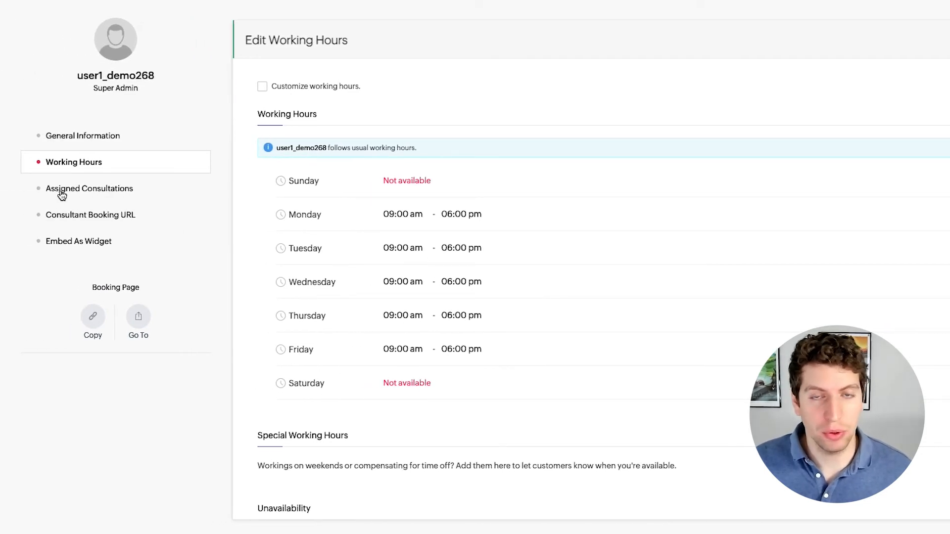
Scroll through the weekly hours, Special Working Hours and Unavailability sections and back.
scroll(down, 3)
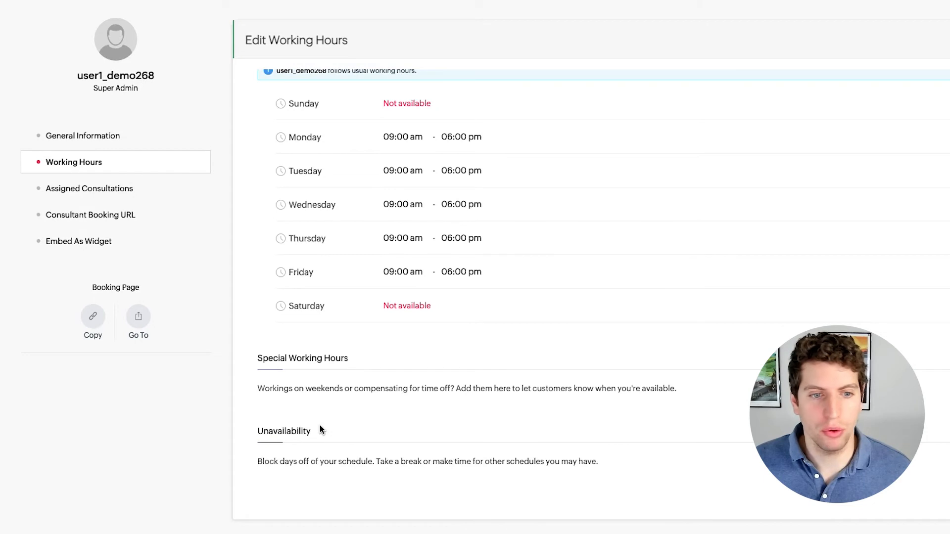
scroll(up, 3)
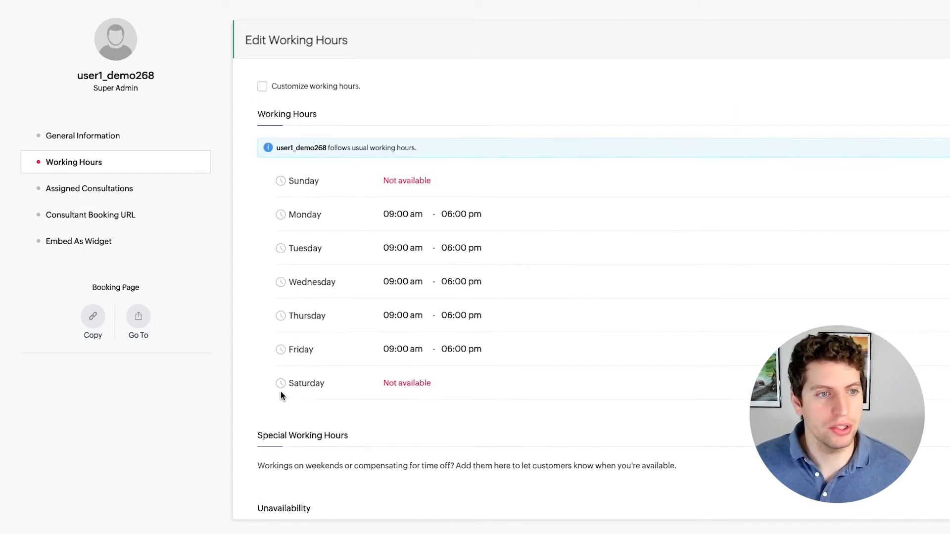
mouse_move(90, 197)
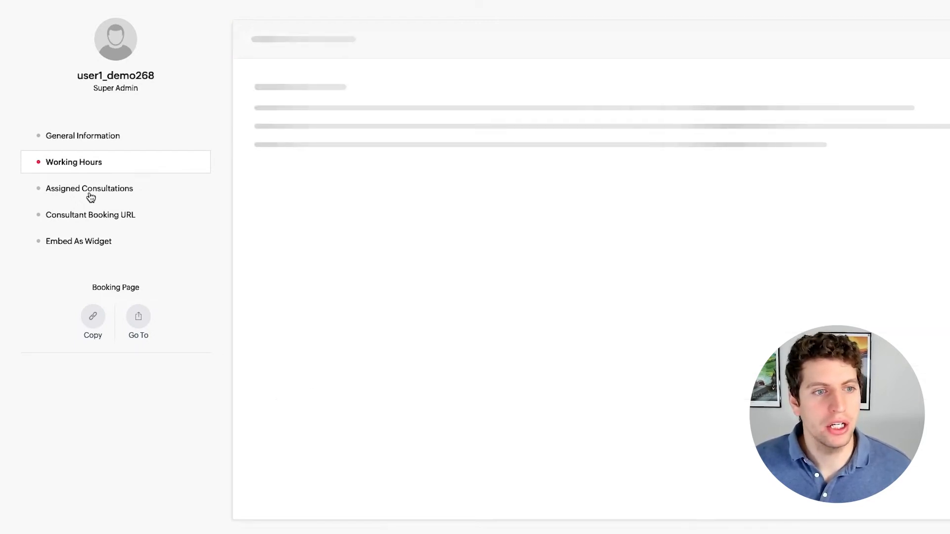
Show the assigned consultations: 30 min Consultation and Sample Service, each 30 minutes at $0.
click(89, 188)
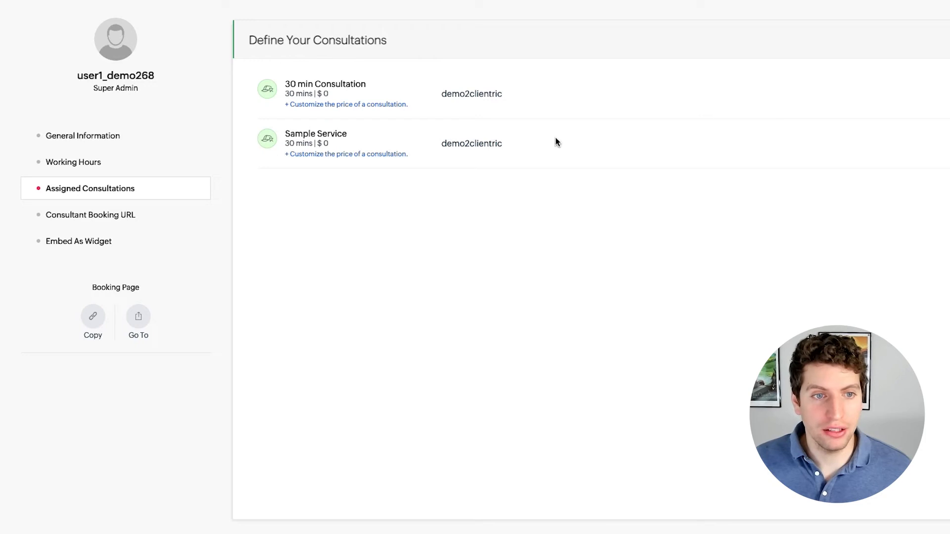
mouse_move(309, 151)
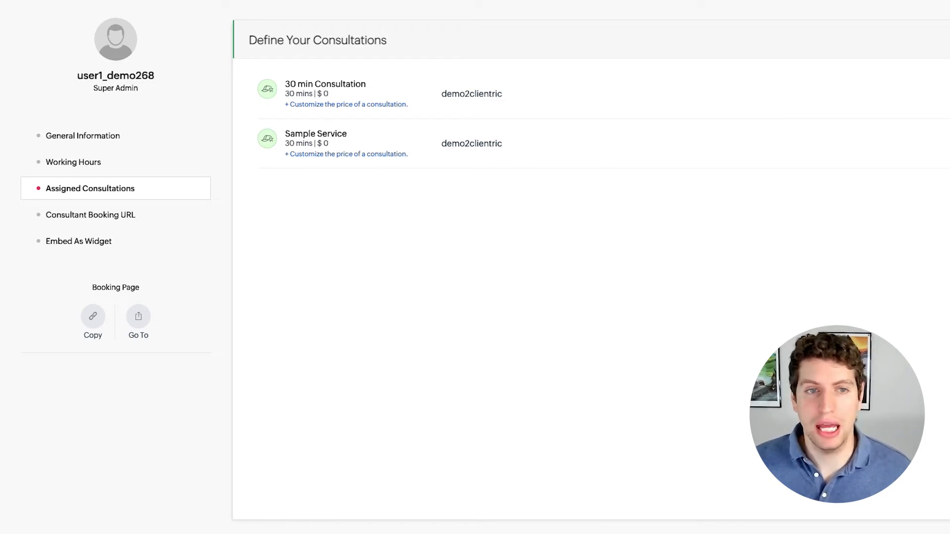
mouse_move(77, 222)
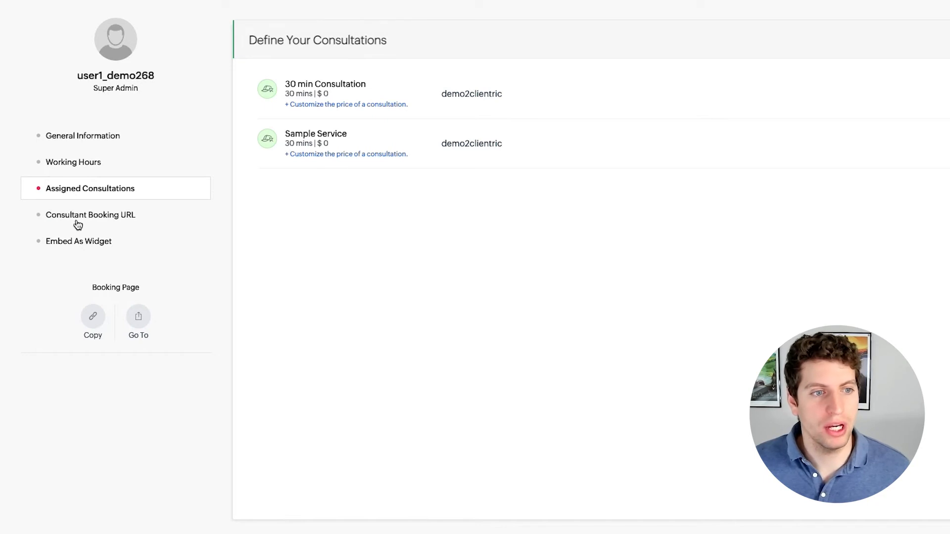
View the Consultant Booking URL and widget embed code, then start a blank browser tab for the link.
click(90, 214)
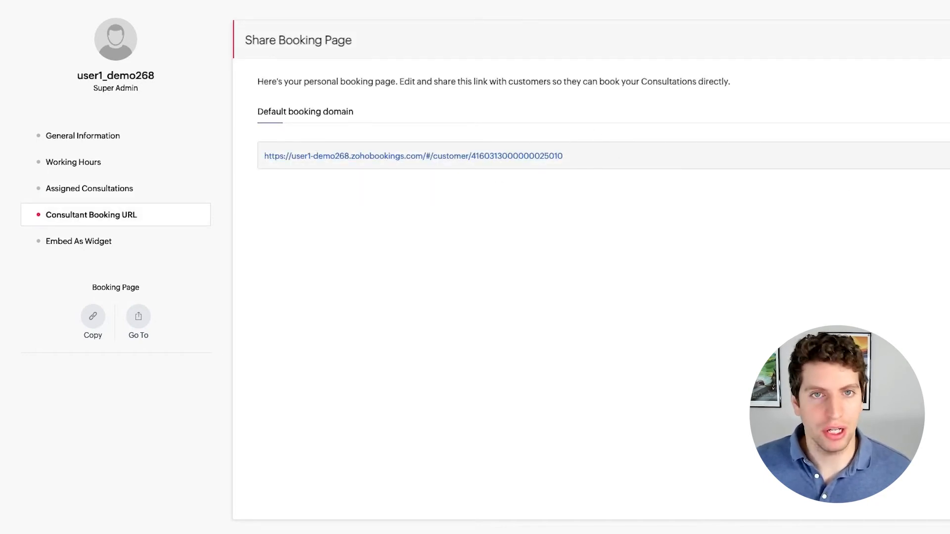
mouse_move(96, 242)
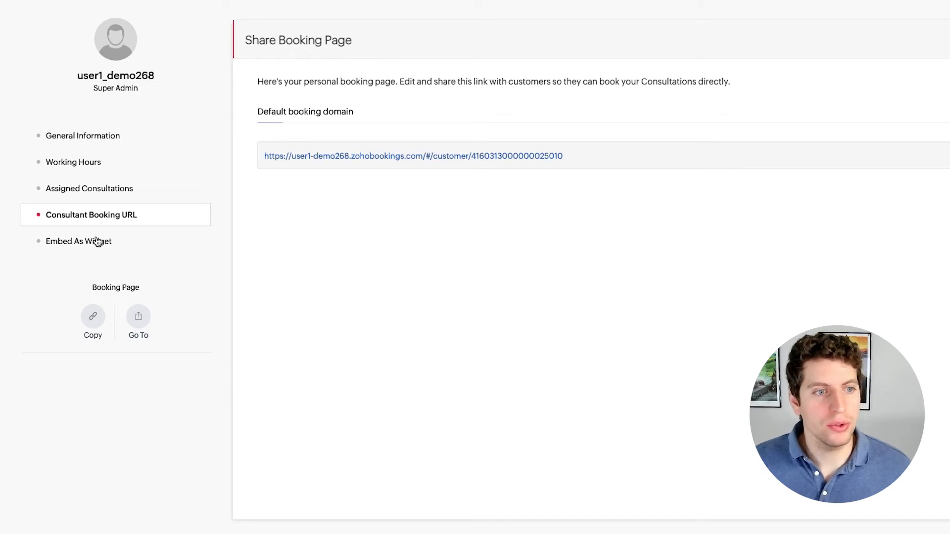
click(79, 242)
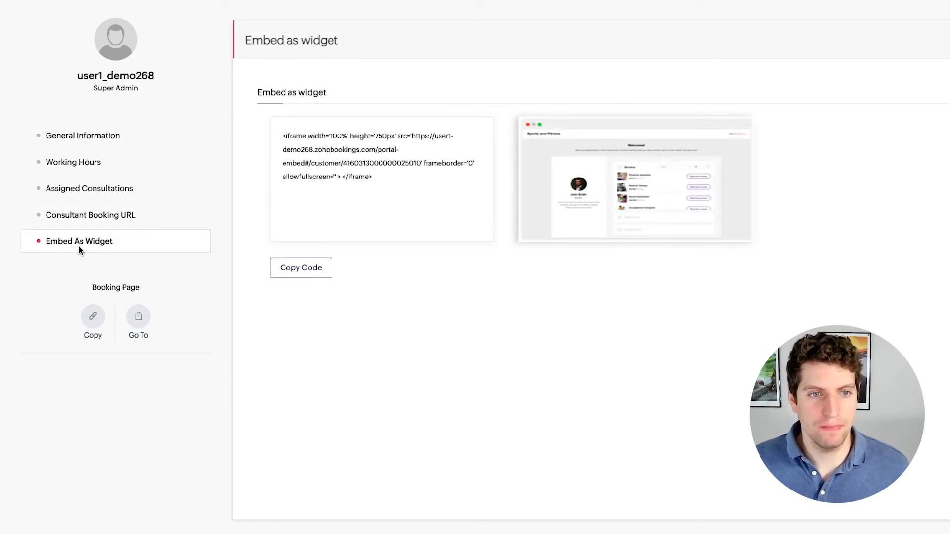
mouse_move(62, 332)
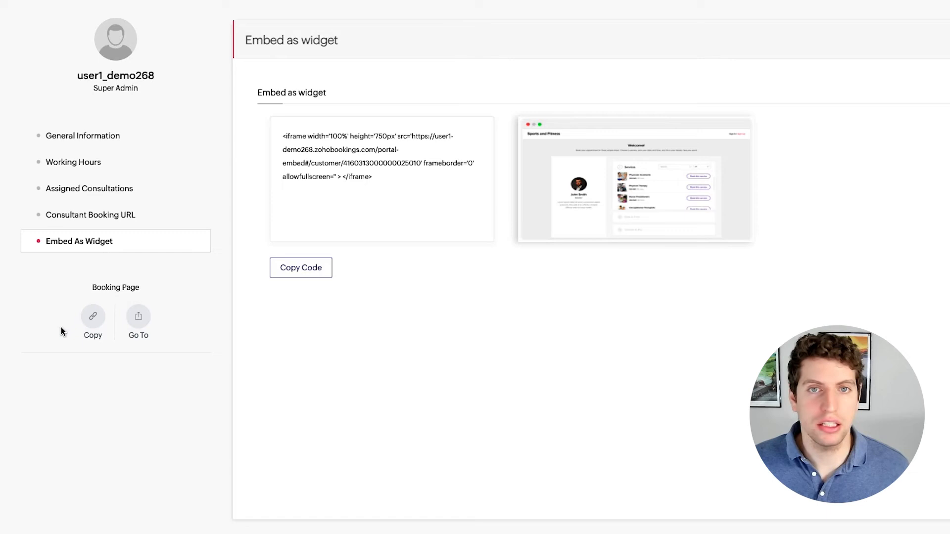
click(90, 215)
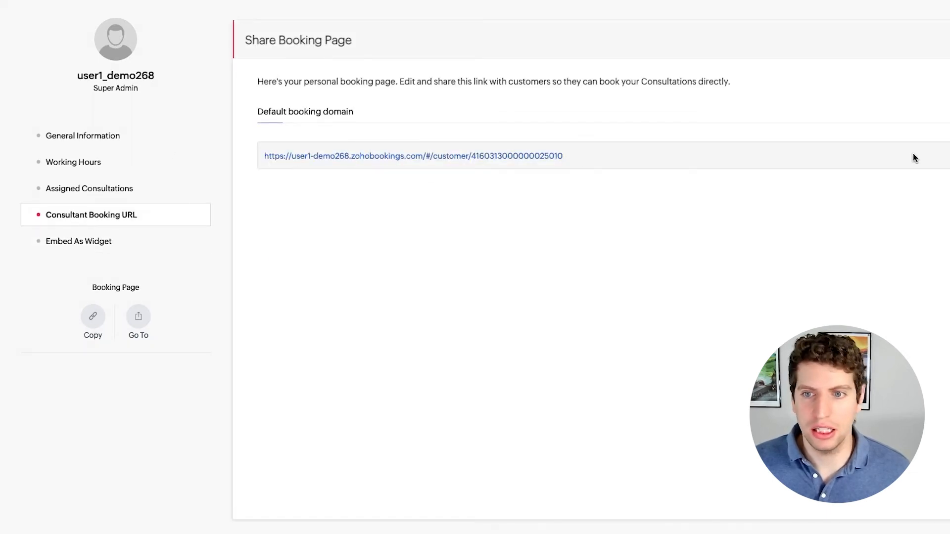
click(270, 22)
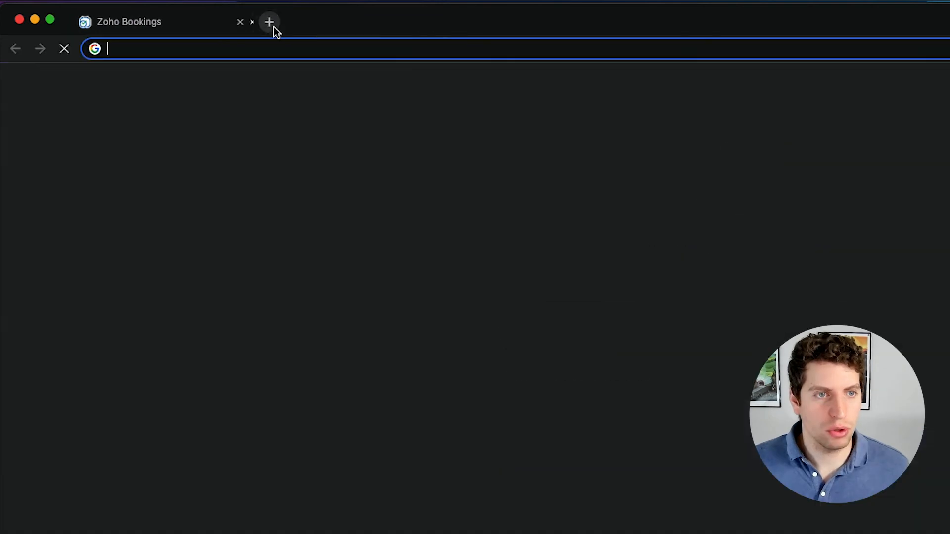
Load the pasted public booking URL and choose 30 min Consultation from the Consultation list.
click(270, 22)
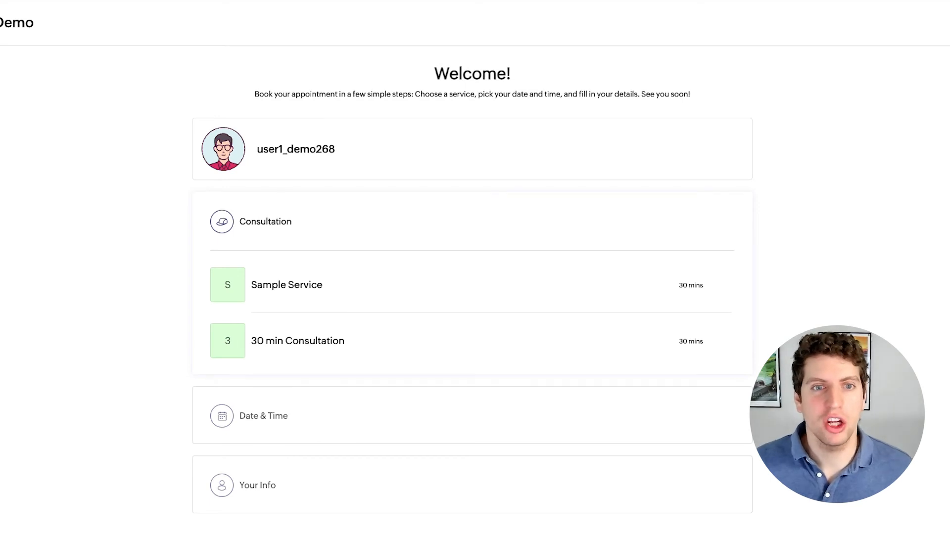
mouse_move(275, 389)
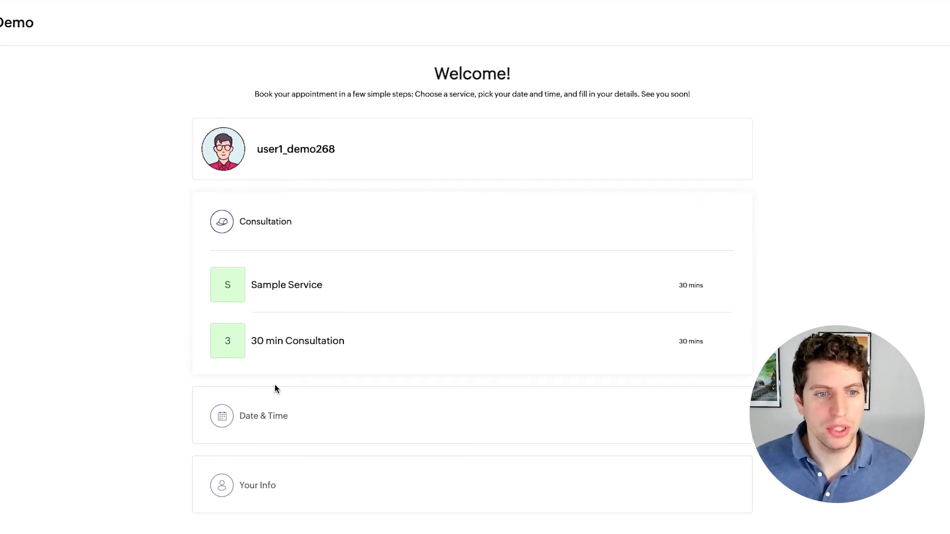
mouse_move(300, 311)
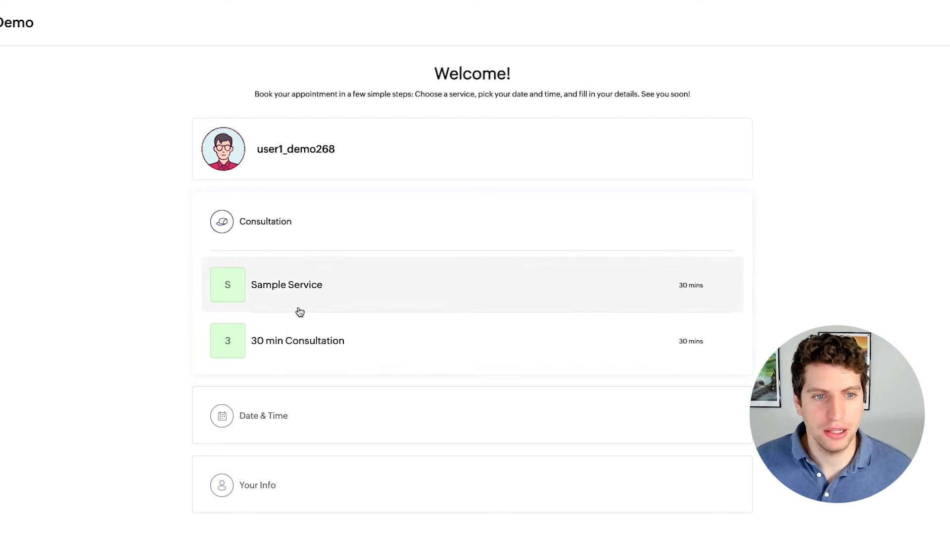
scroll(down, 3)
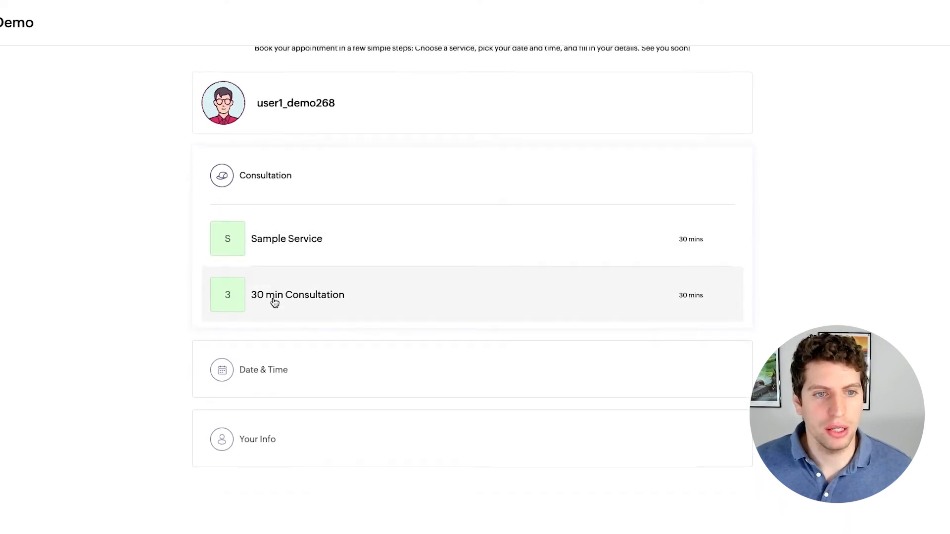
scroll(up, 3)
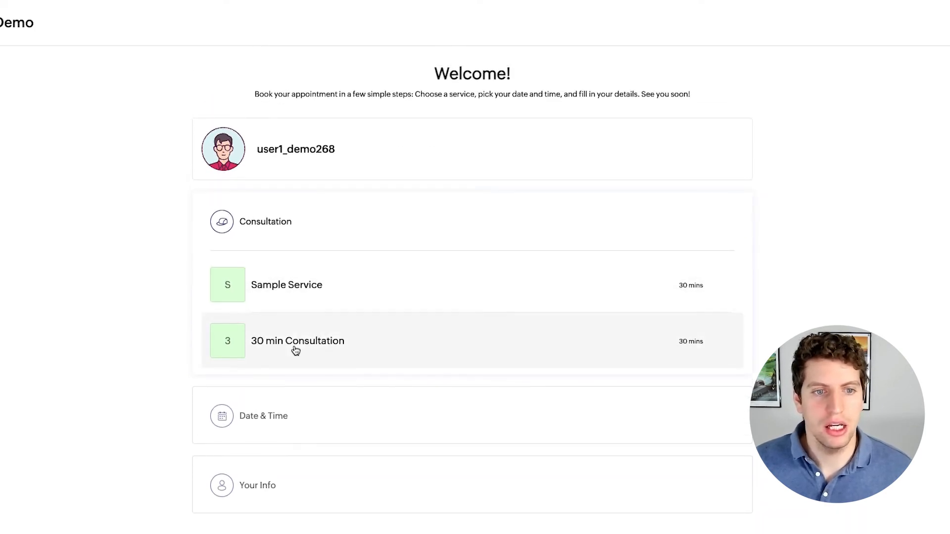
click(297, 341)
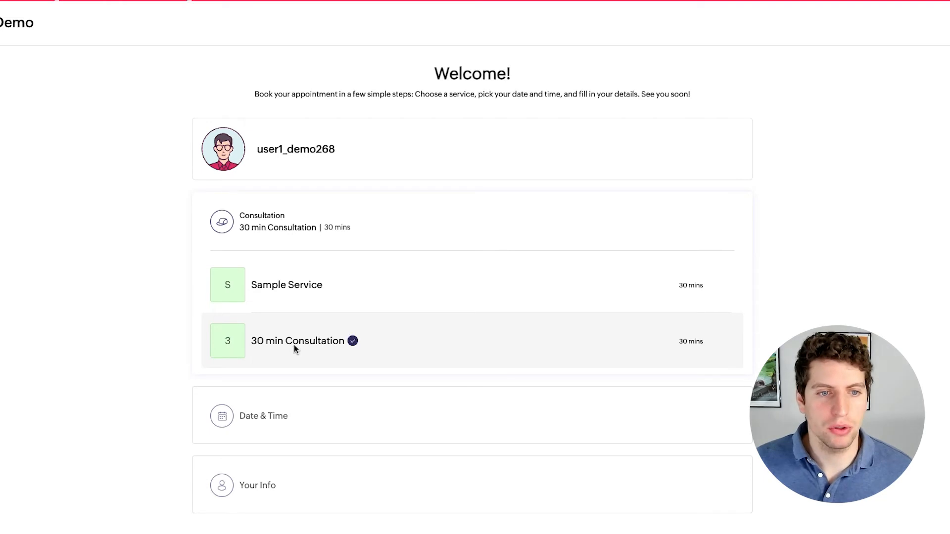
Browse the November 2021 morning slots, trying 10:30 am, 10:45 am and 11:45 am.
click(296, 340)
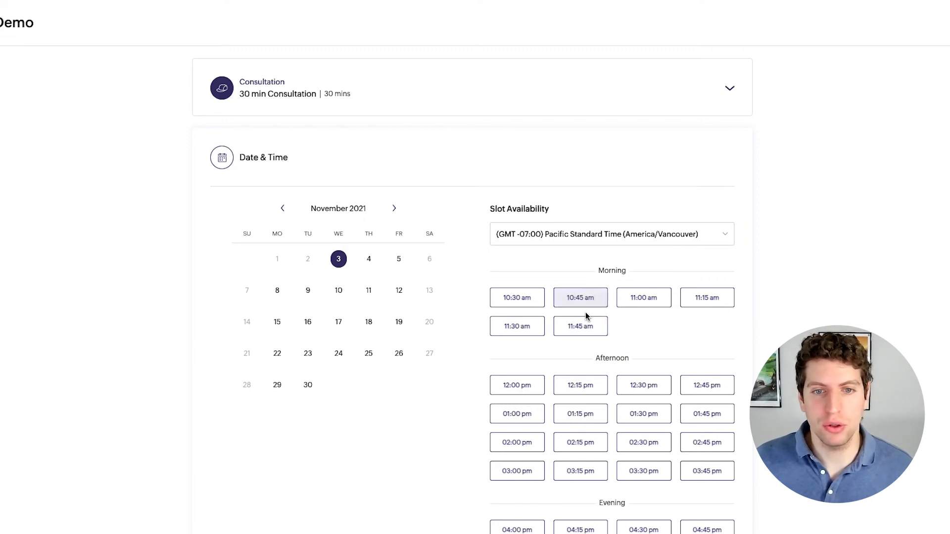
click(580, 298)
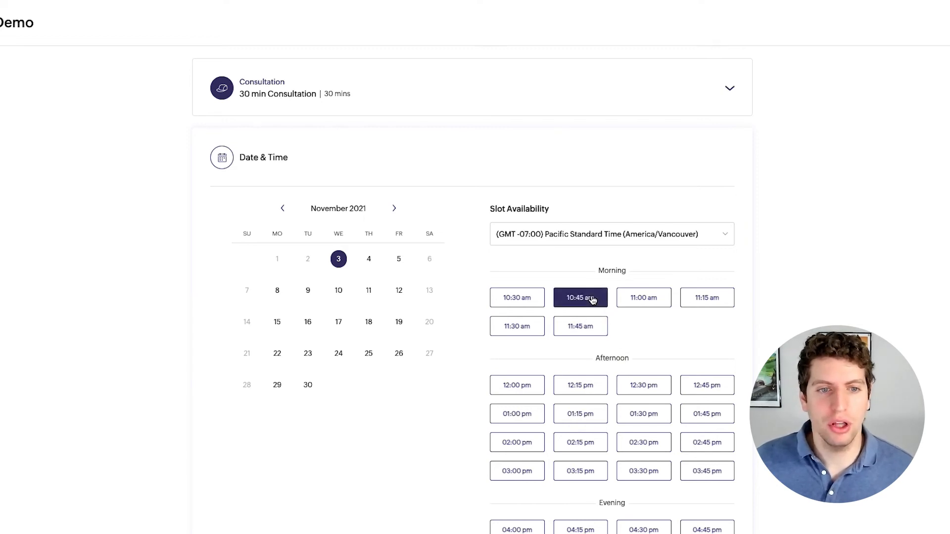
click(580, 298)
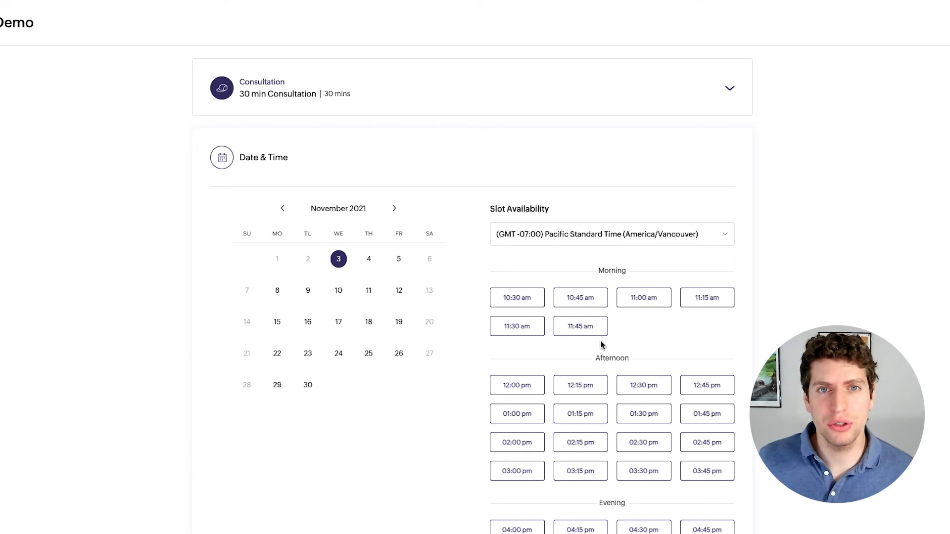
click(644, 298)
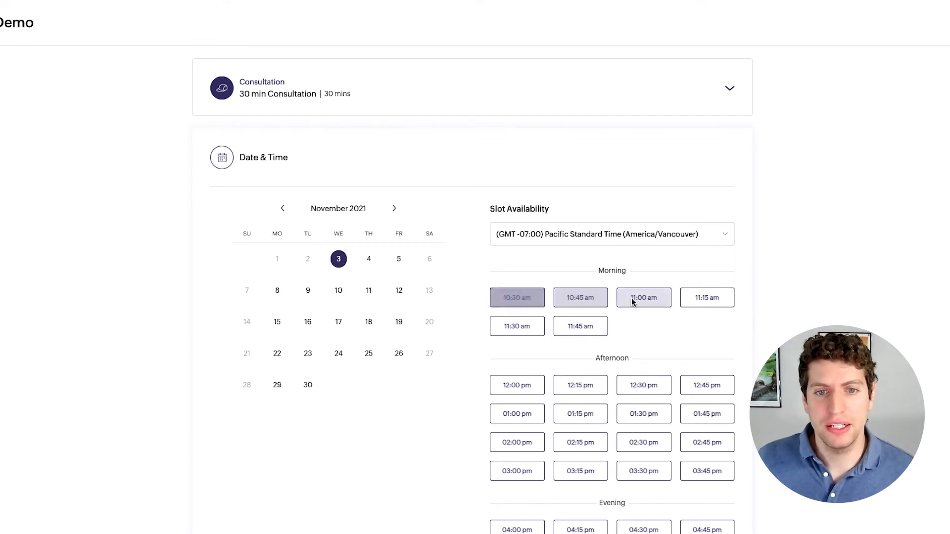
click(517, 298)
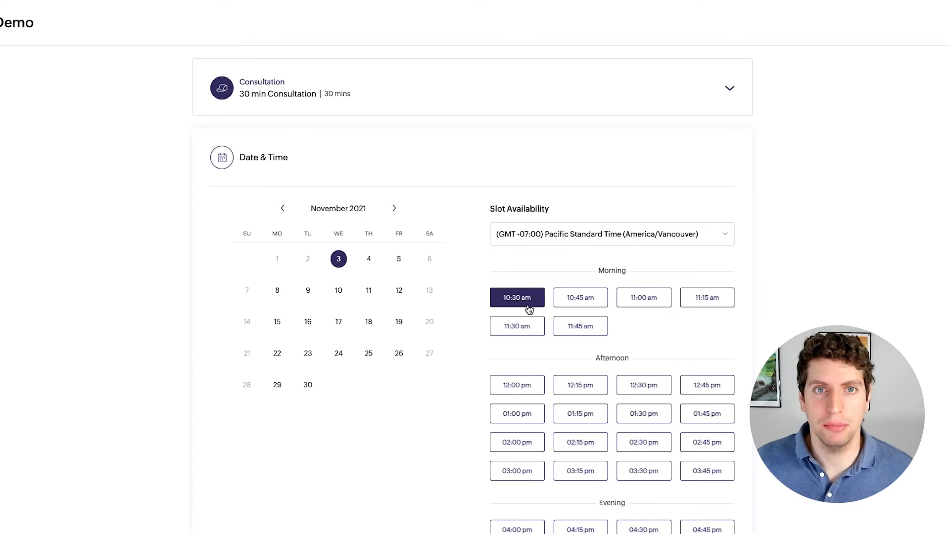
click(579, 297)
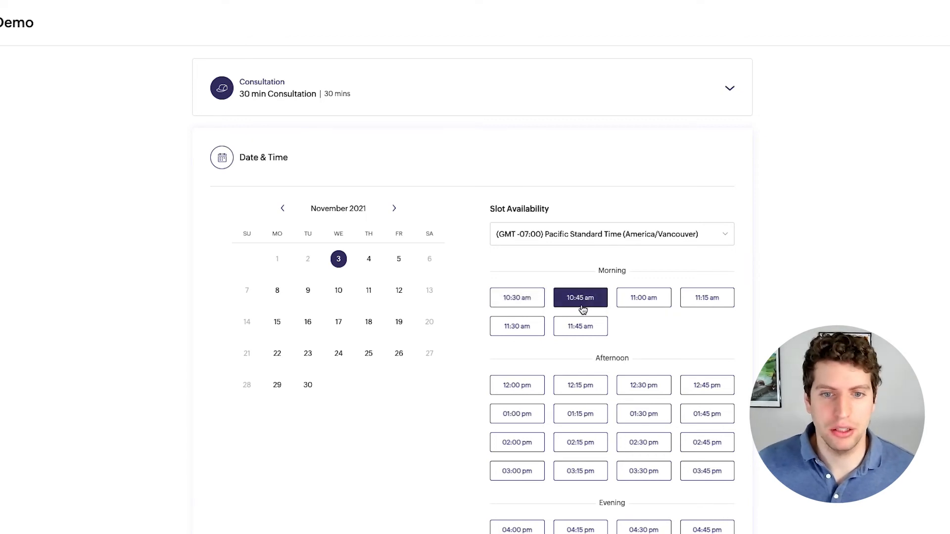
click(580, 326)
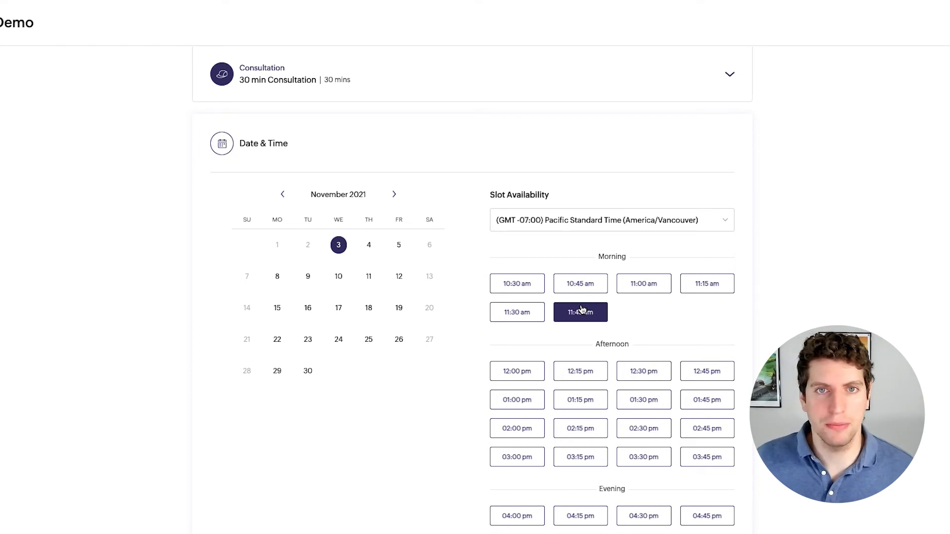
click(580, 312)
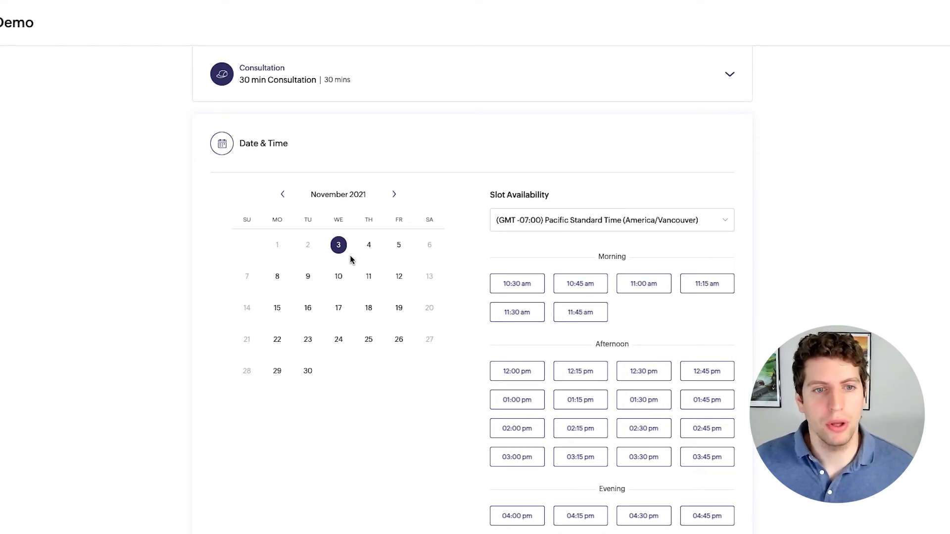
mouse_move(347, 254)
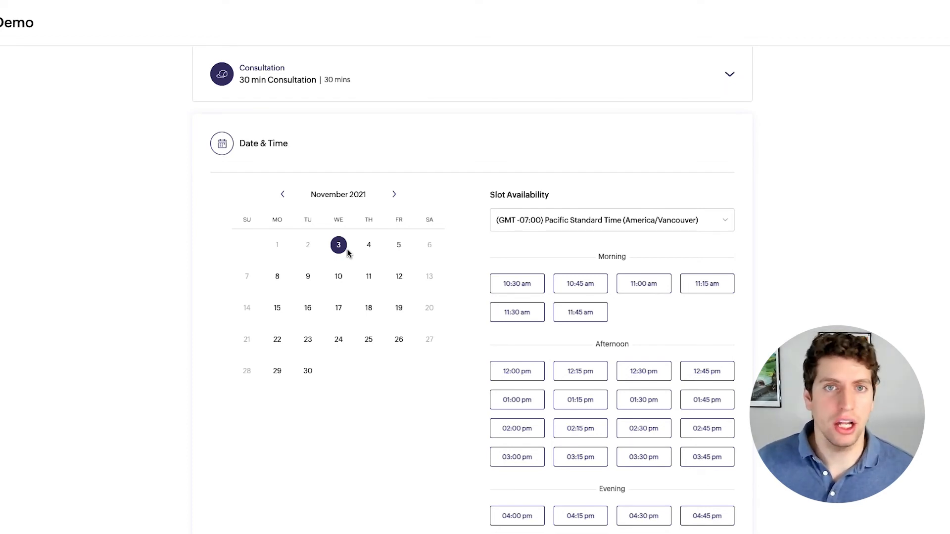
Check Thursday 4 November, then book the 02:15 pm afternoon slot on 3 November.
click(368, 244)
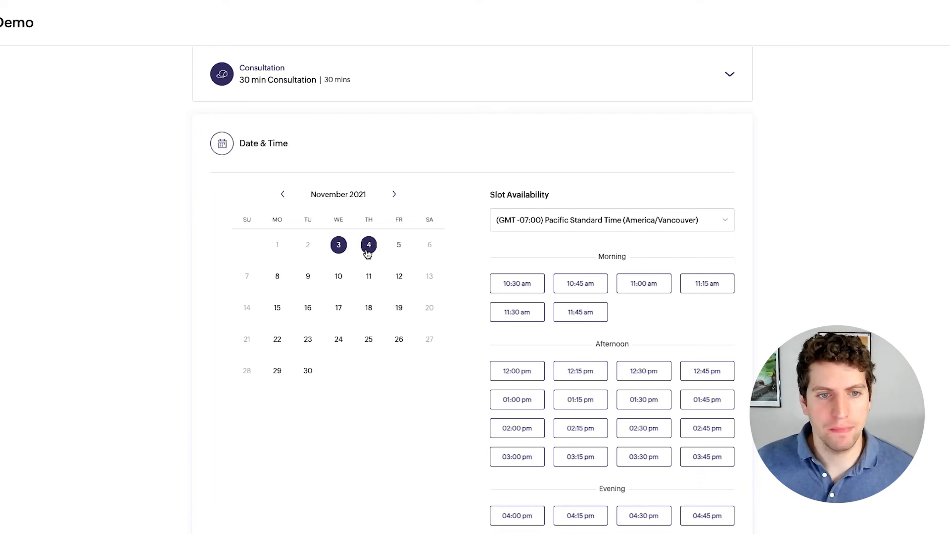
scroll(down, 3)
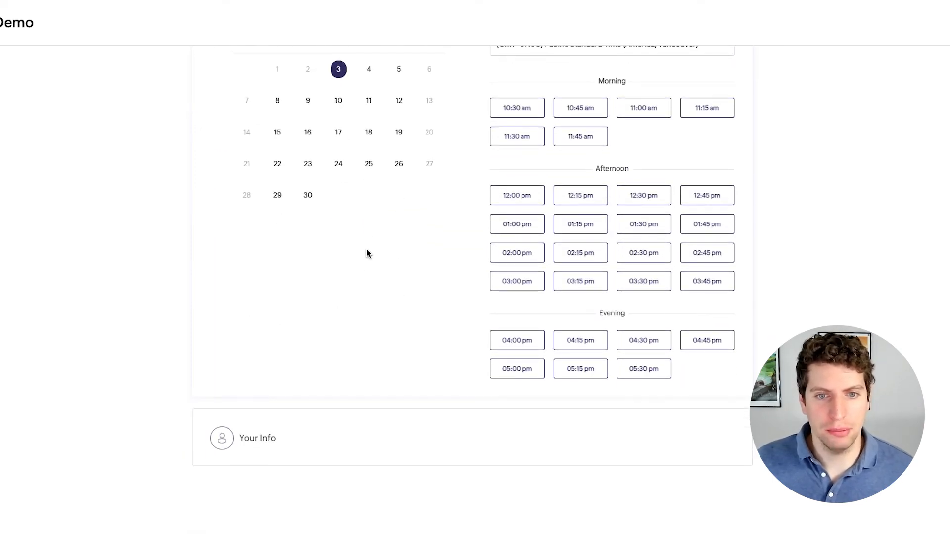
click(579, 252)
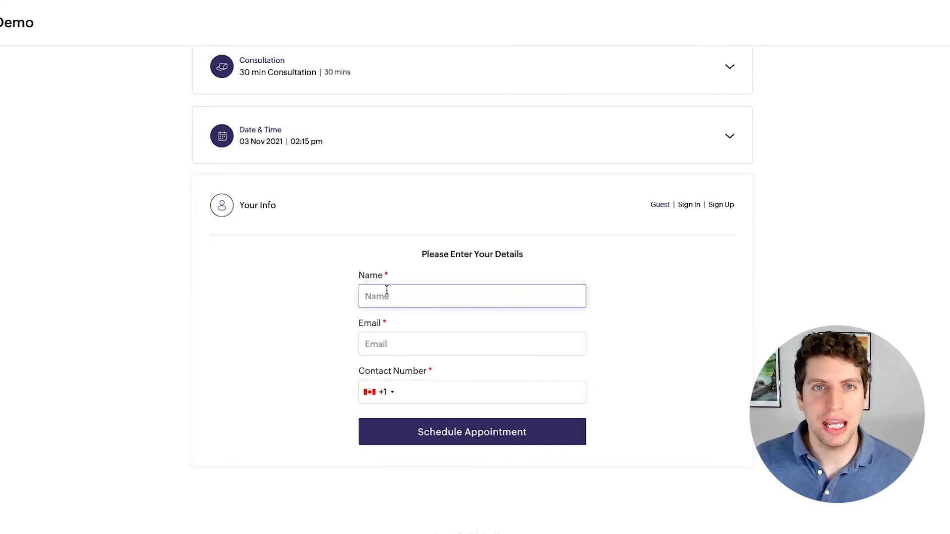
mouse_move(541, 260)
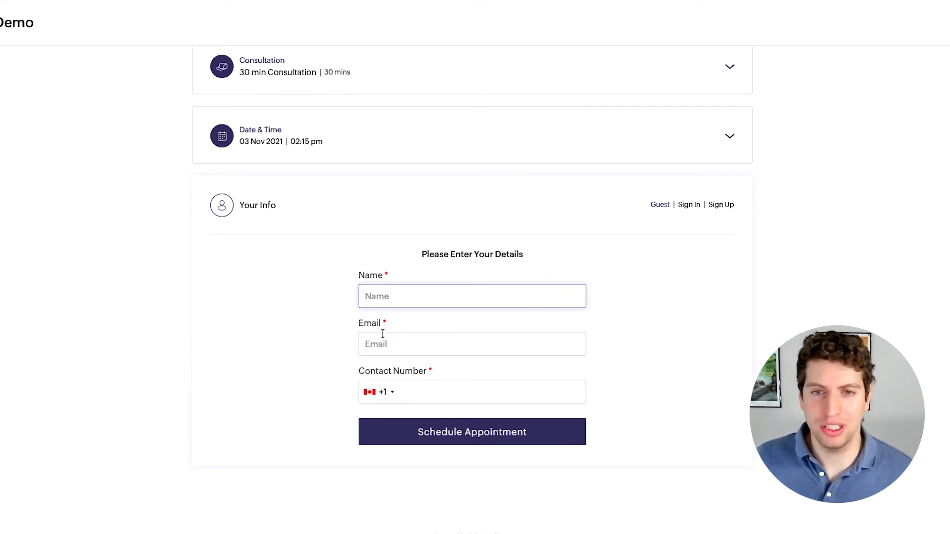
mouse_move(726, 184)
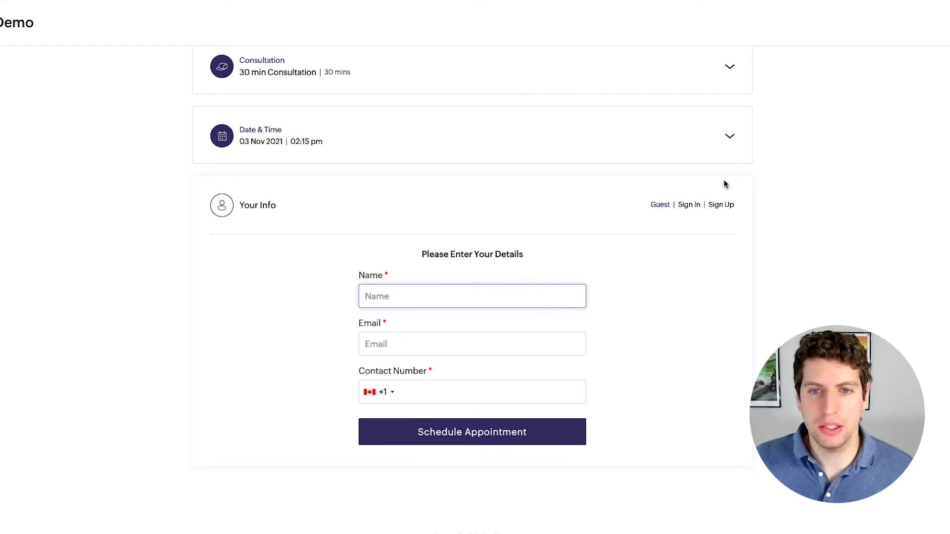
mouse_move(709, 225)
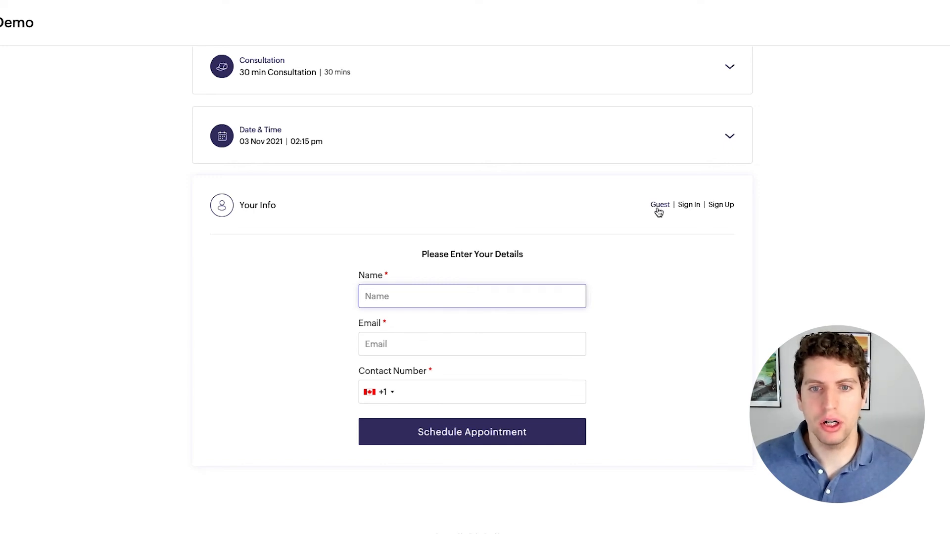
mouse_move(751, 210)
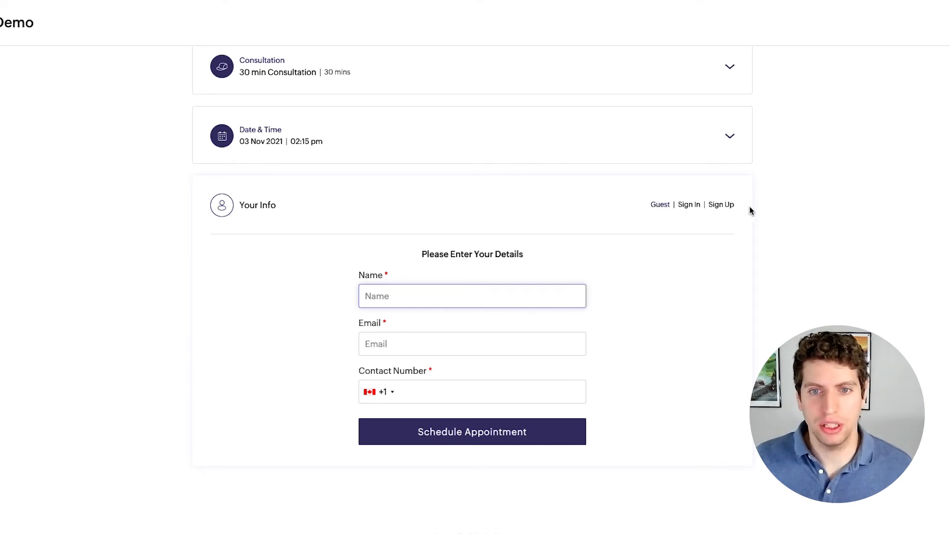
mouse_move(693, 217)
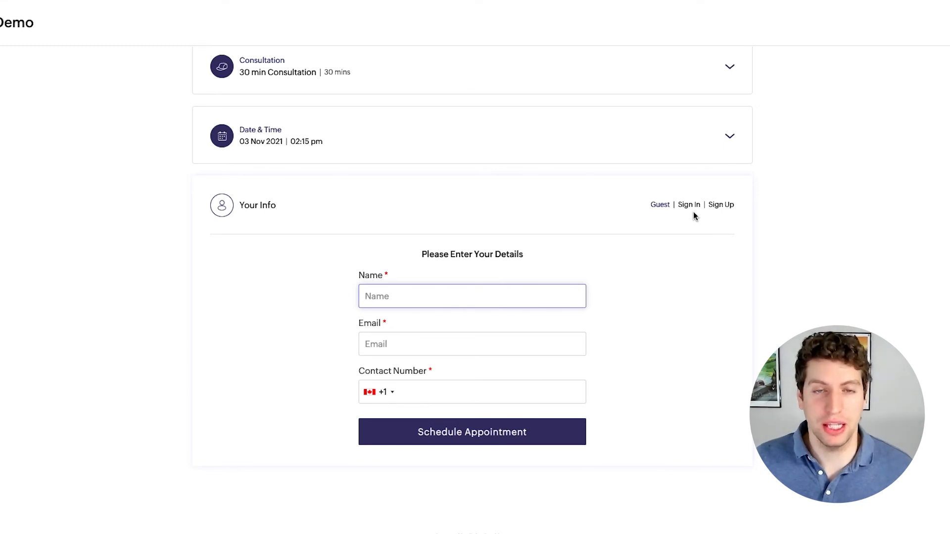
Review the Your Info form's Guest, Sign In and Sign Up options down to the Powered by Zoho Bookings footer.
scroll(down, 3)
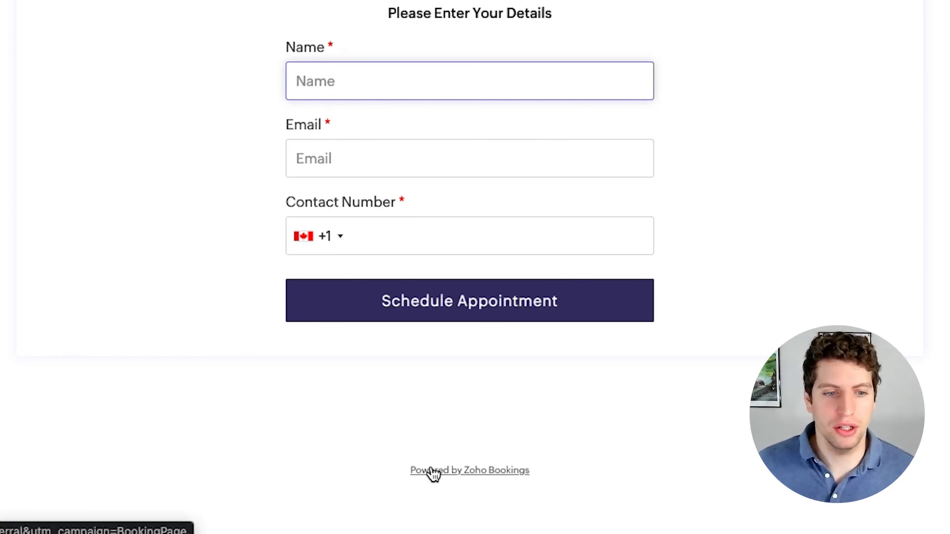
mouse_move(556, 466)
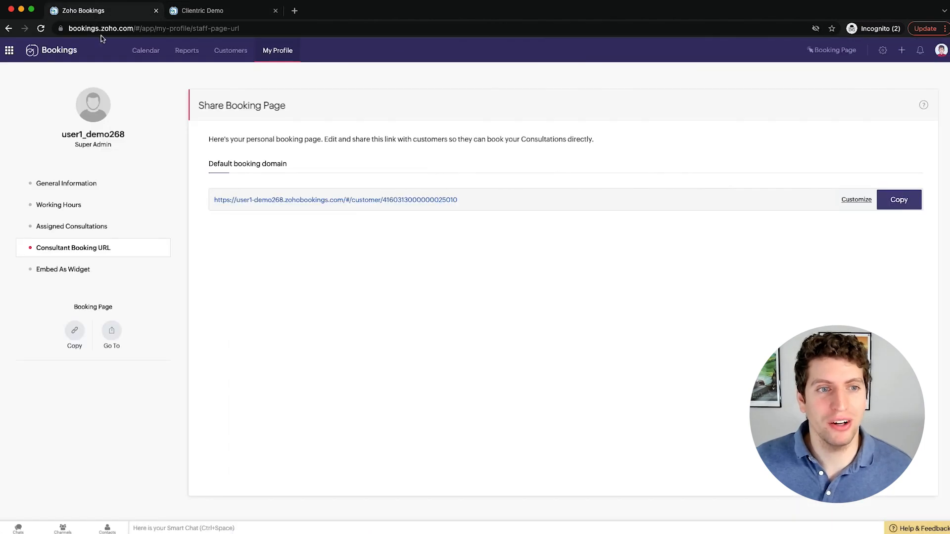
mouse_move(822, 81)
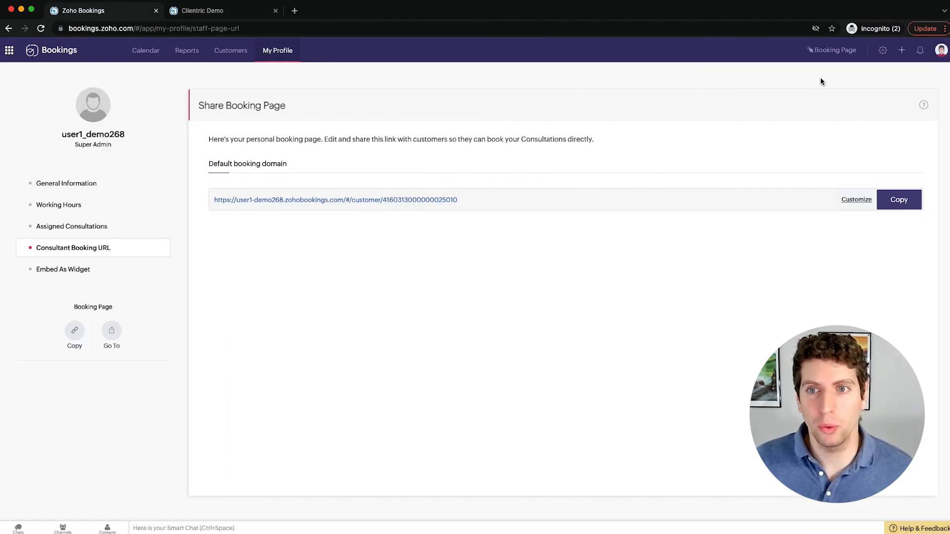
mouse_move(885, 54)
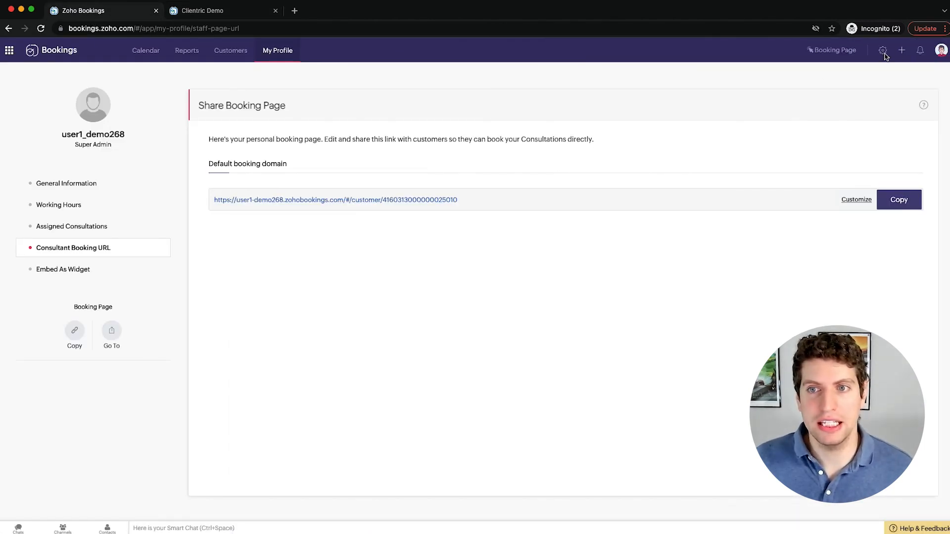
mouse_move(443, 242)
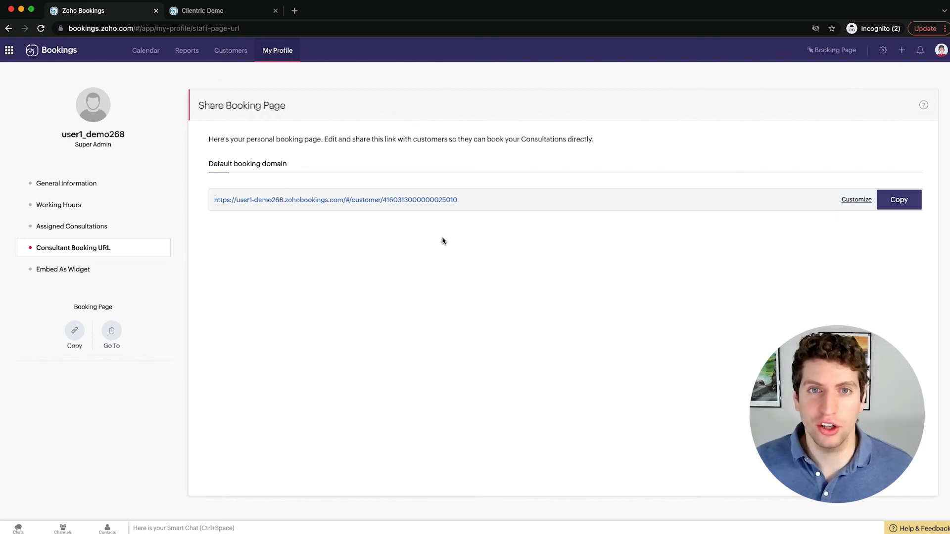